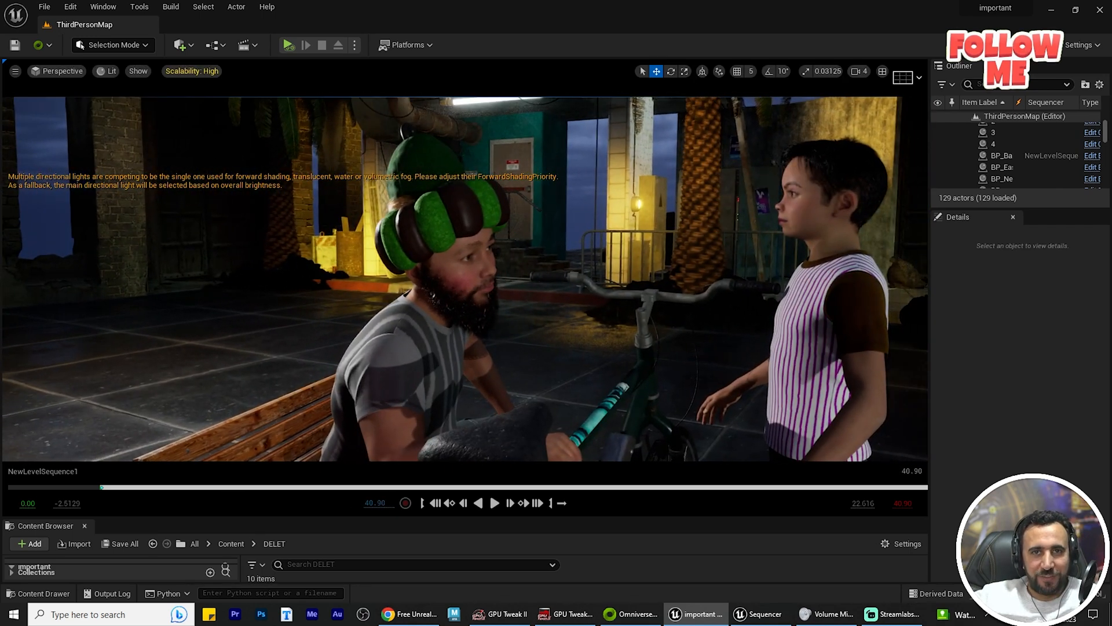
- Open the BP_Baba character Blueprint from the level in the Blueprint editor
click(1002, 155)
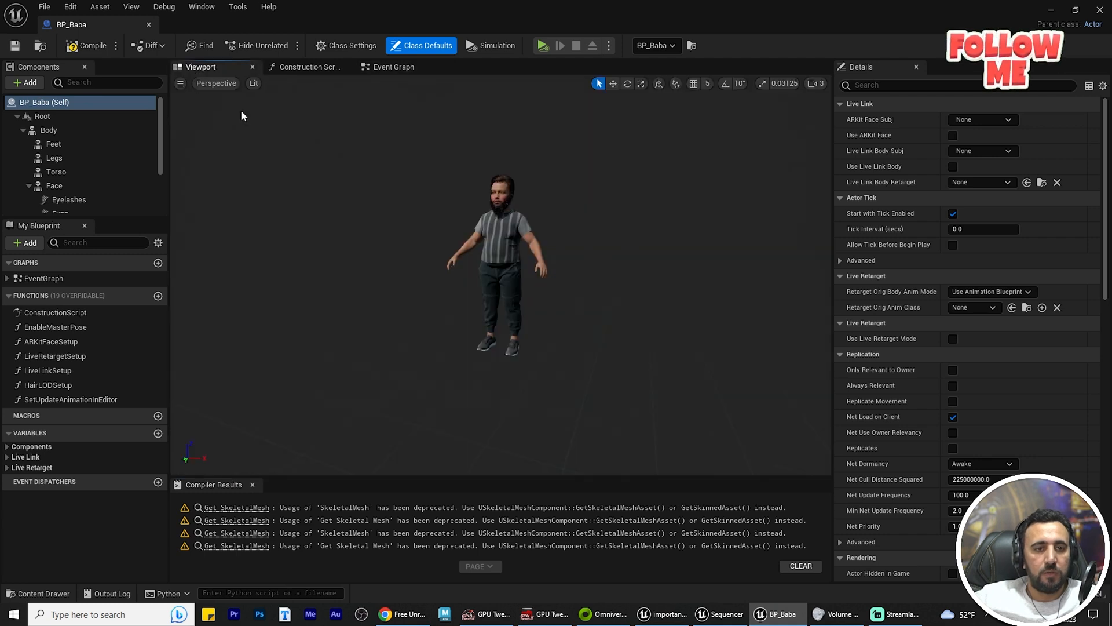
- Select the Body component and open its m_med_ovw_body skeletal mesh asset
scroll(down, 3)
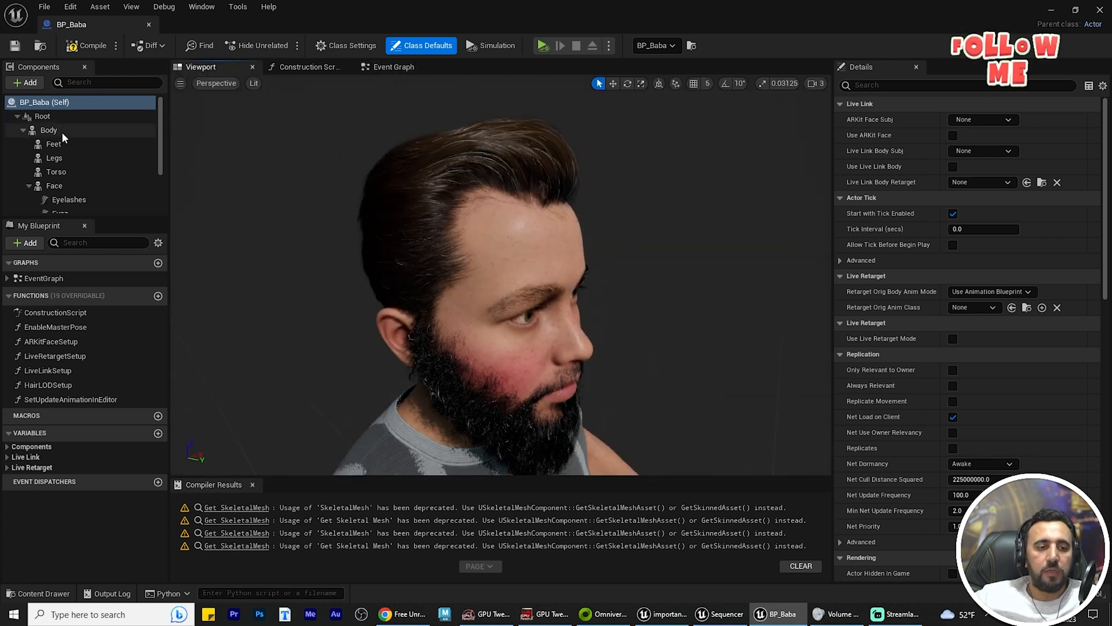
click(49, 129)
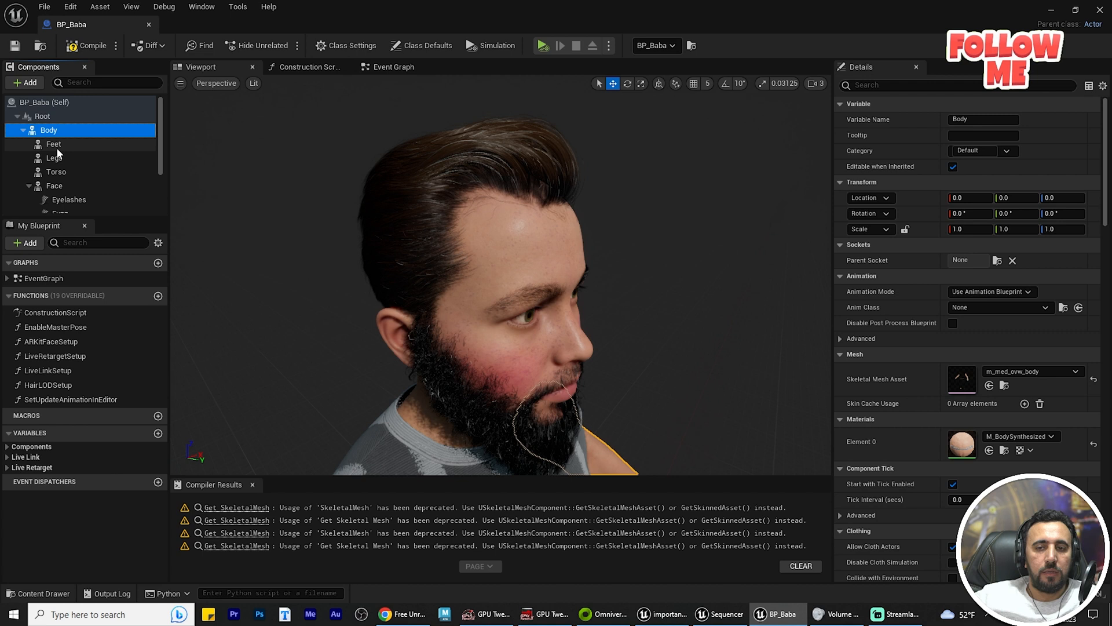
click(53, 144)
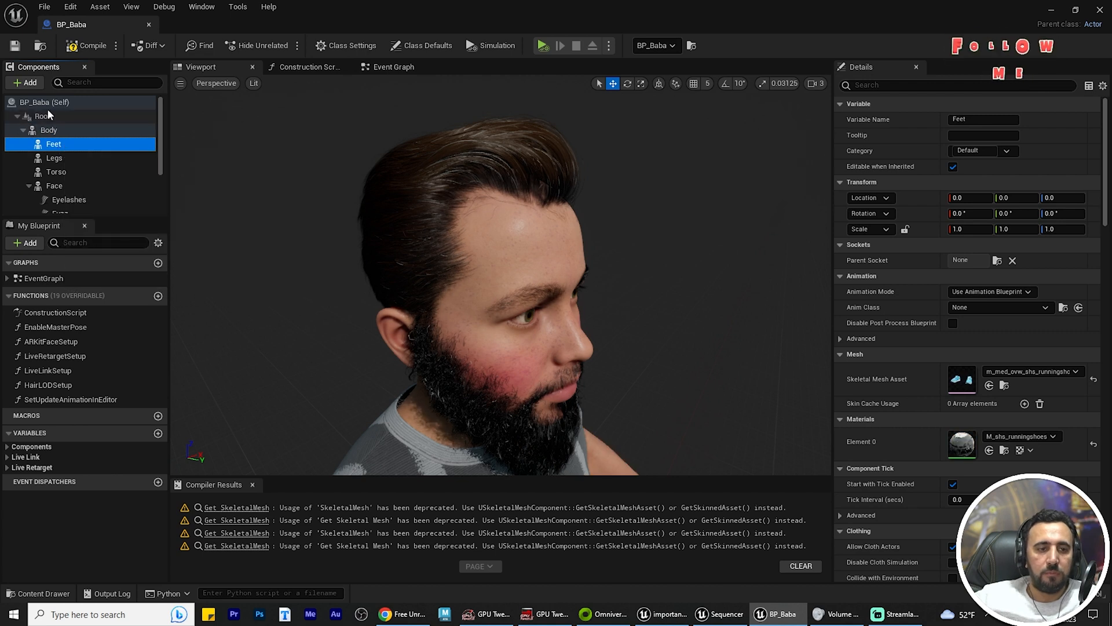
click(48, 130)
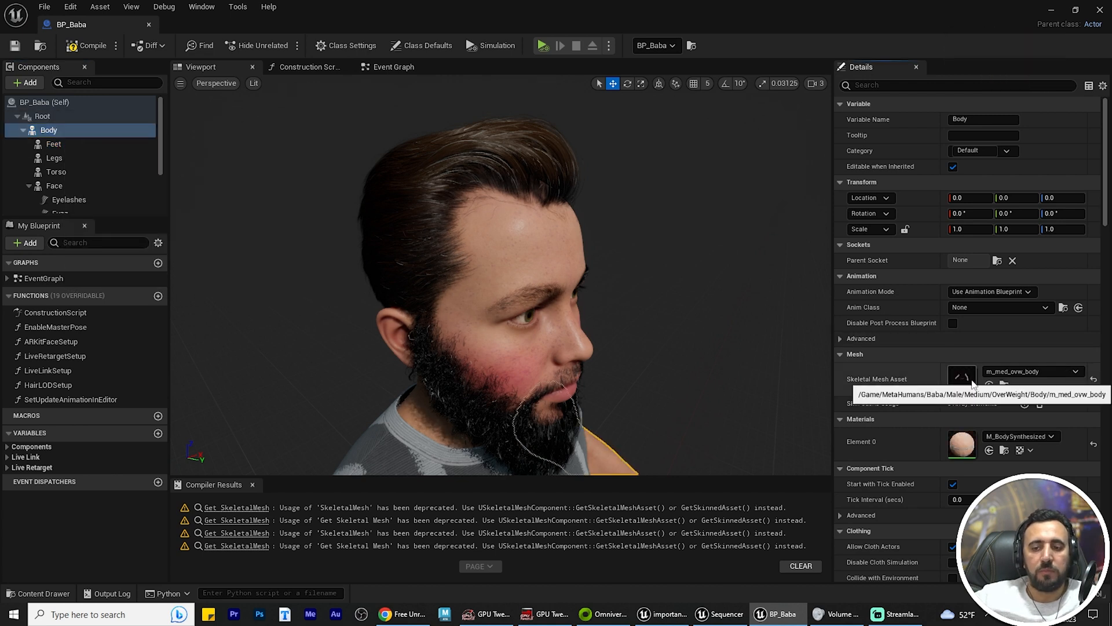
double_click(962, 377)
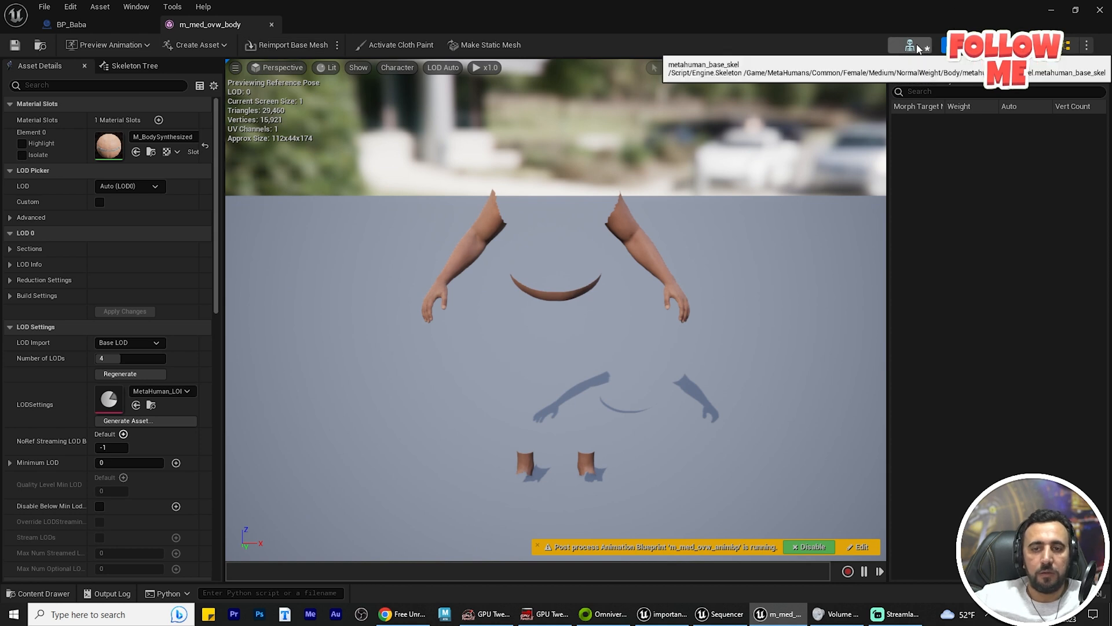
- Open the metahuman_base_skel skeleton from the body mesh editor's toolbar
click(911, 45)
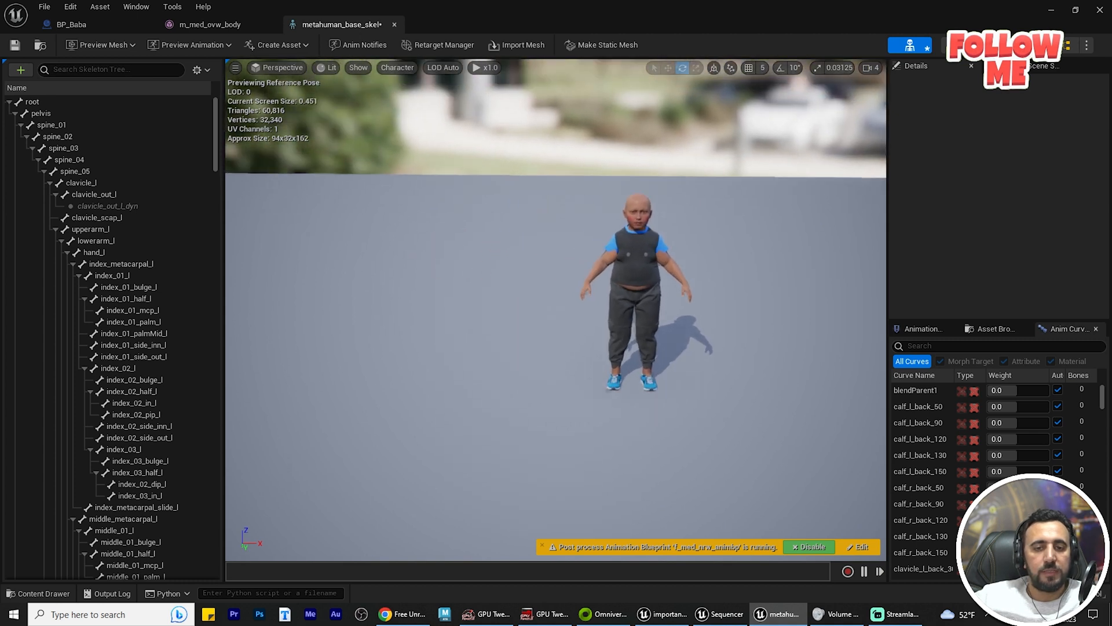
scroll(up, 3)
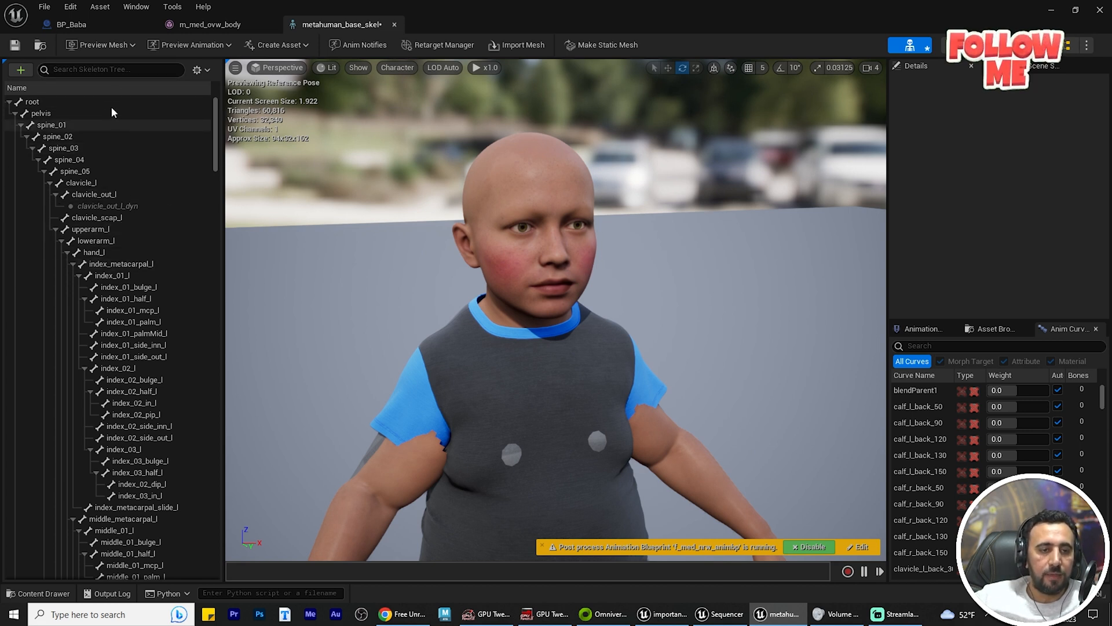
- Search the Skeleton Tree for 'head' and select the head bone
click(107, 69)
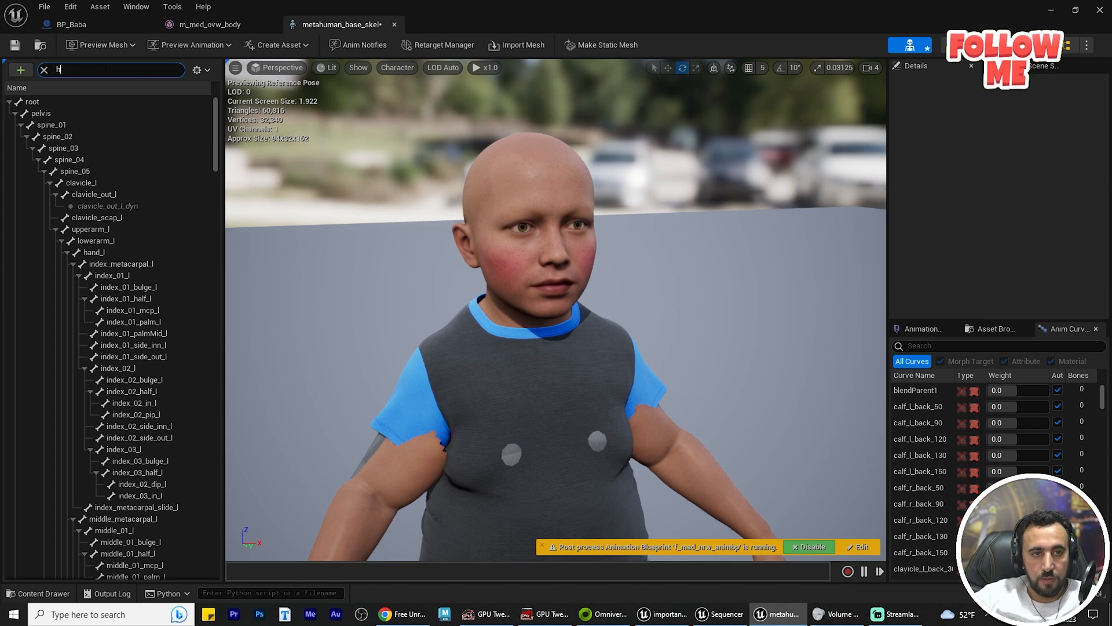
text(ead)
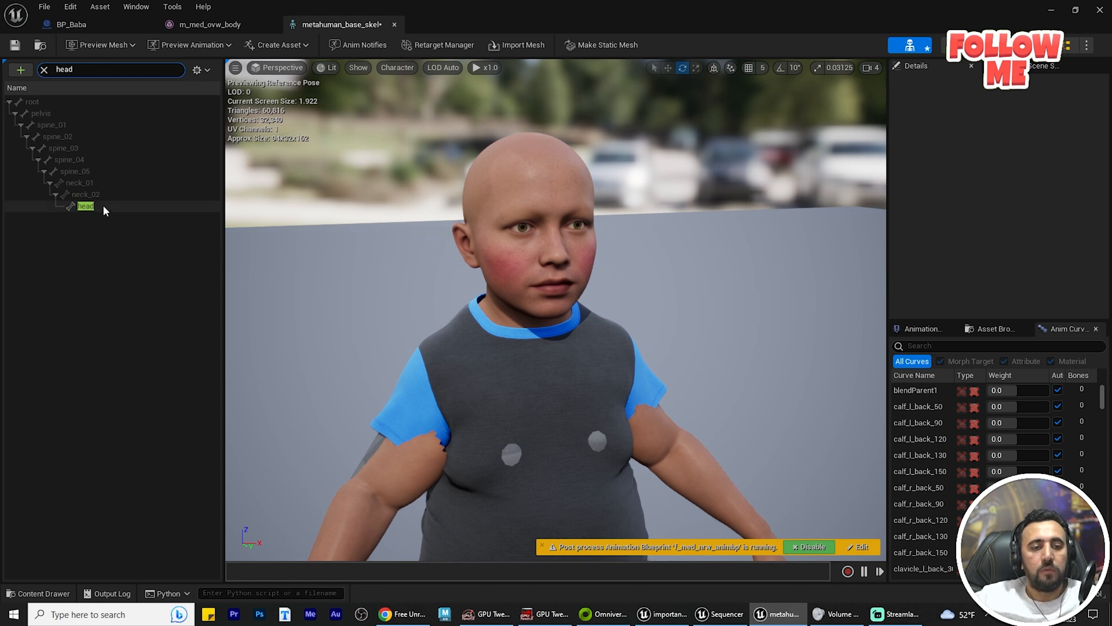
click(85, 205)
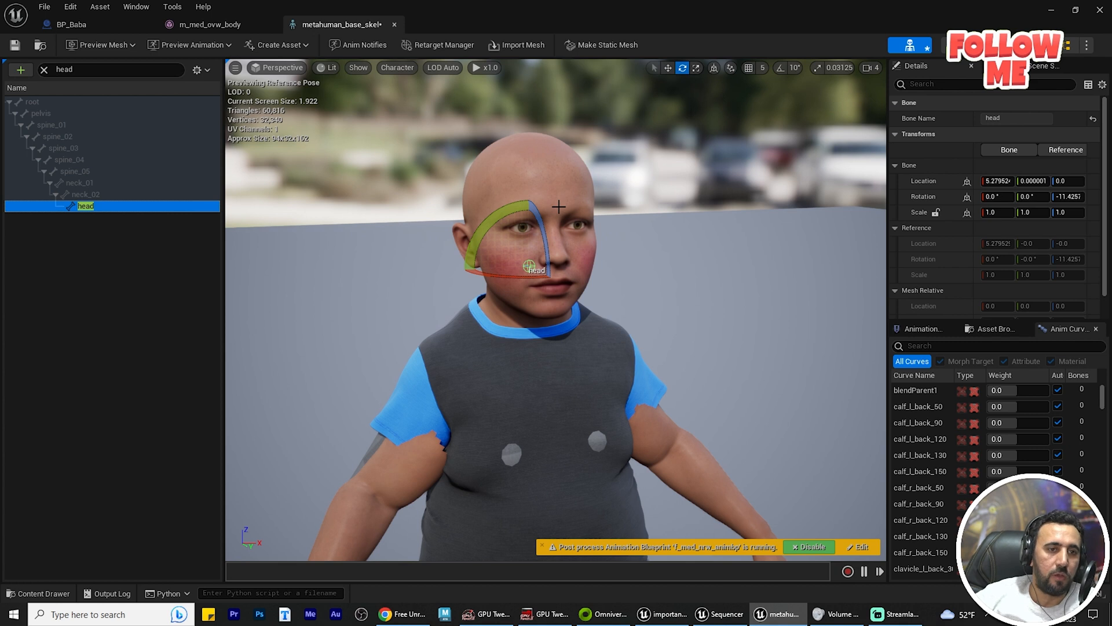
mouse_move(503, 190)
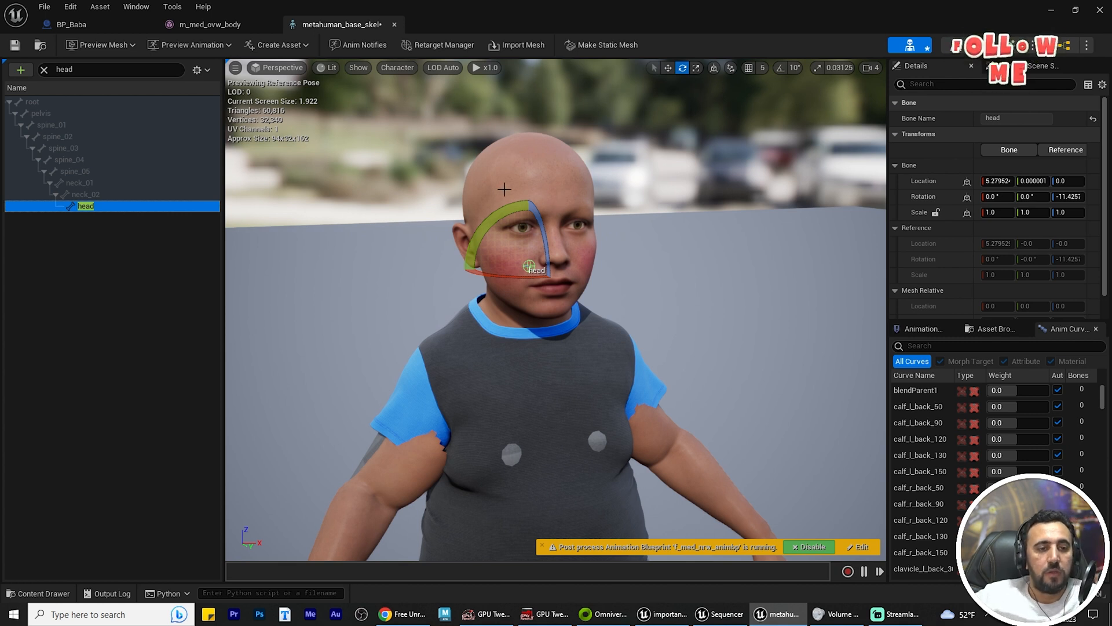
- Add a headSocket to the head bone and close the skeleton and mesh editors
right_click(86, 206)
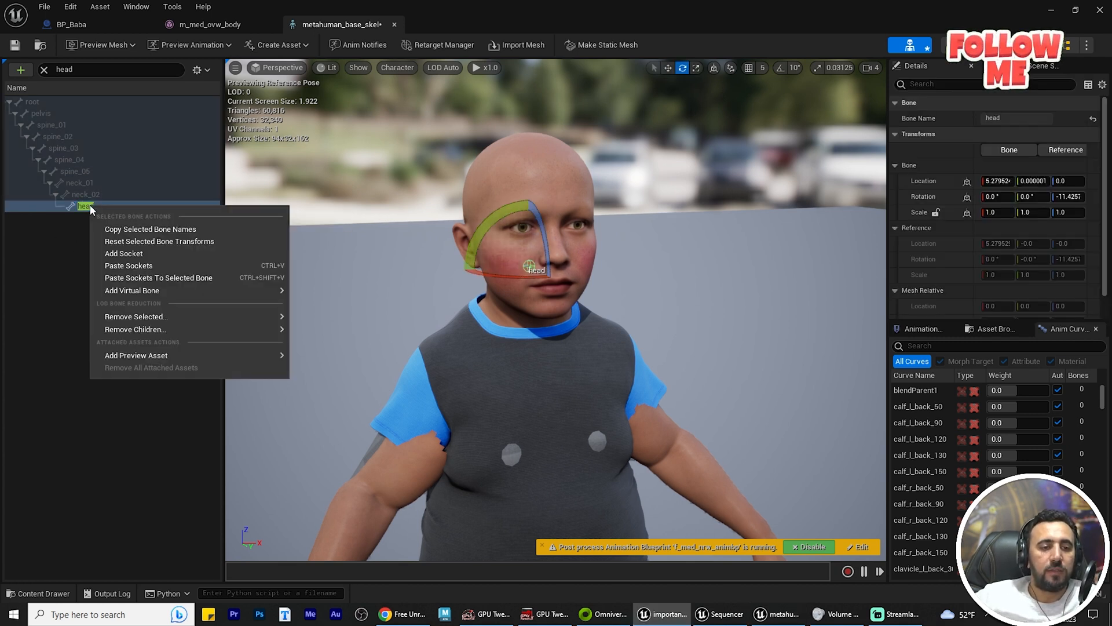
click(123, 253)
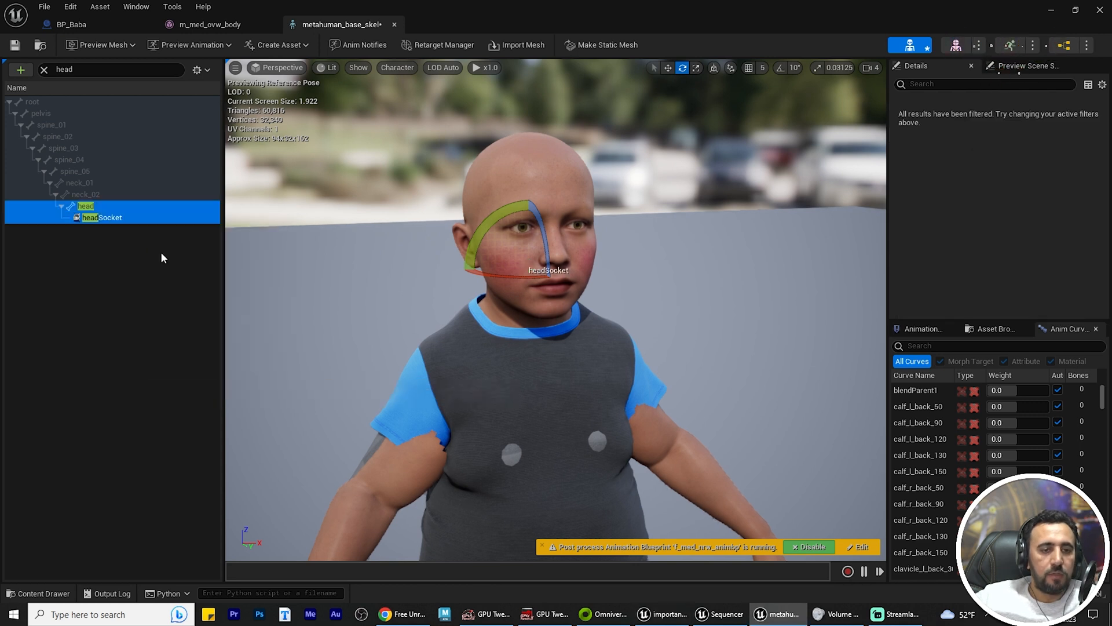
click(101, 218)
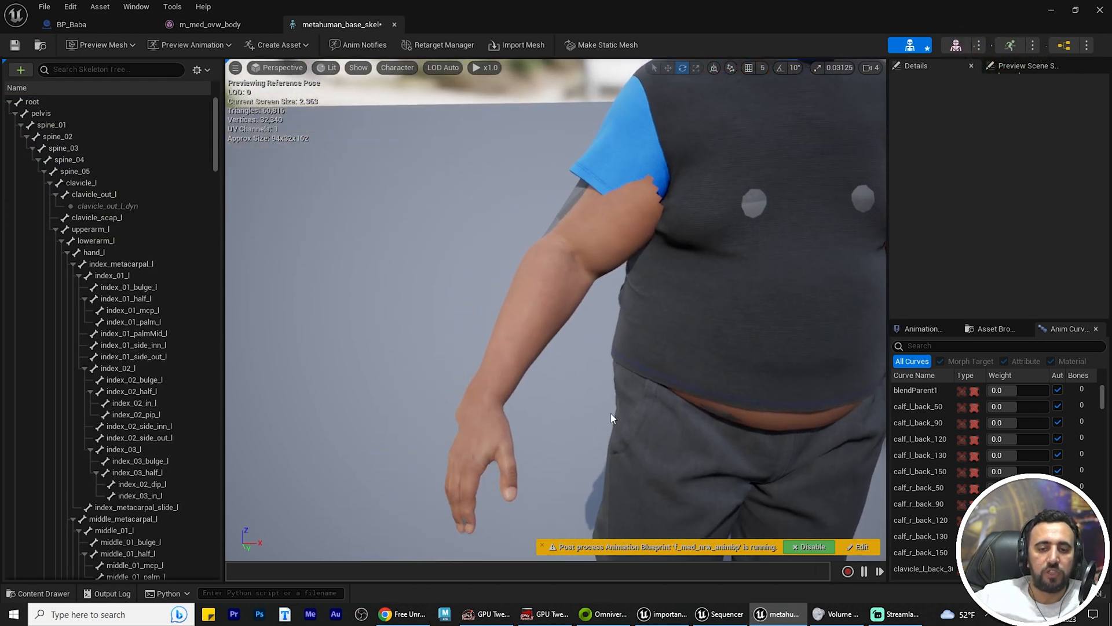
scroll(down, 3)
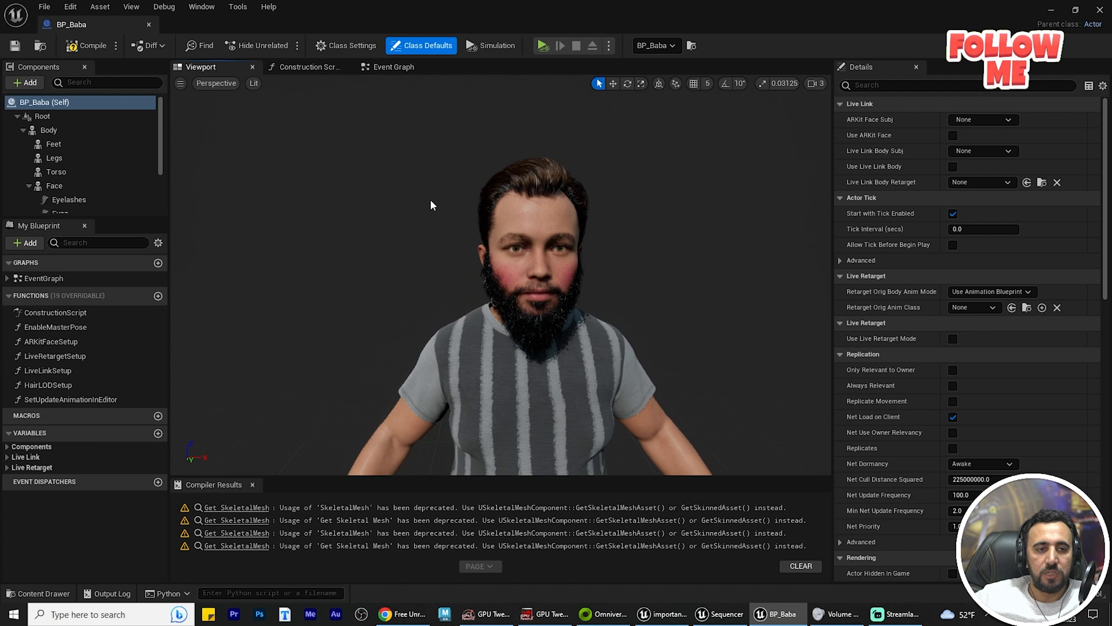
- Find and select the goha_cap mesh, then list BP_Baba's addable components
click(24, 82)
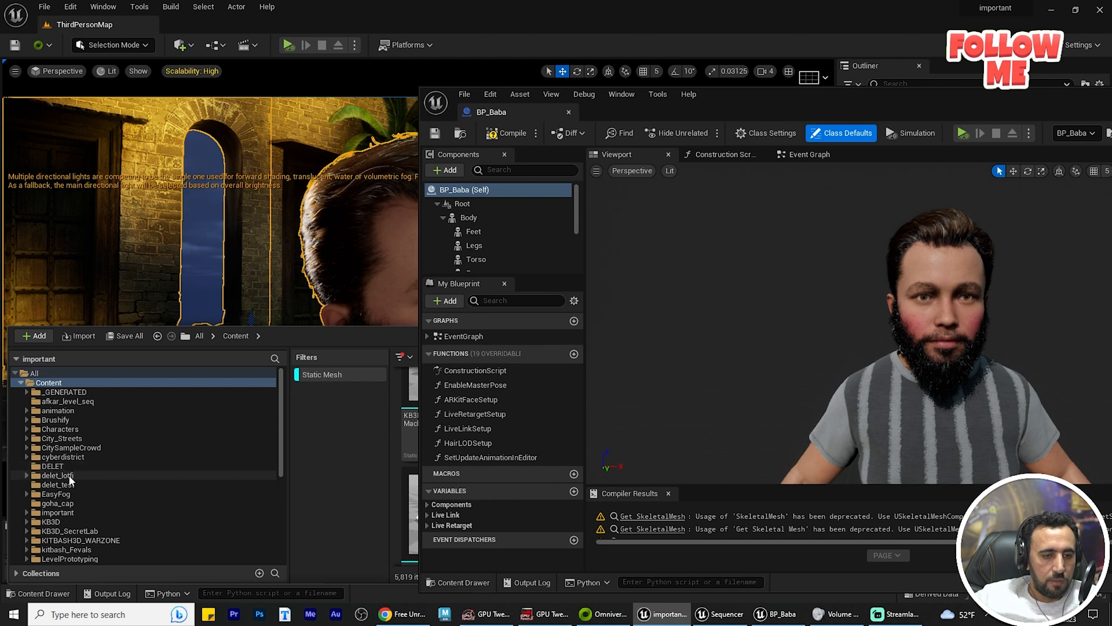
click(58, 503)
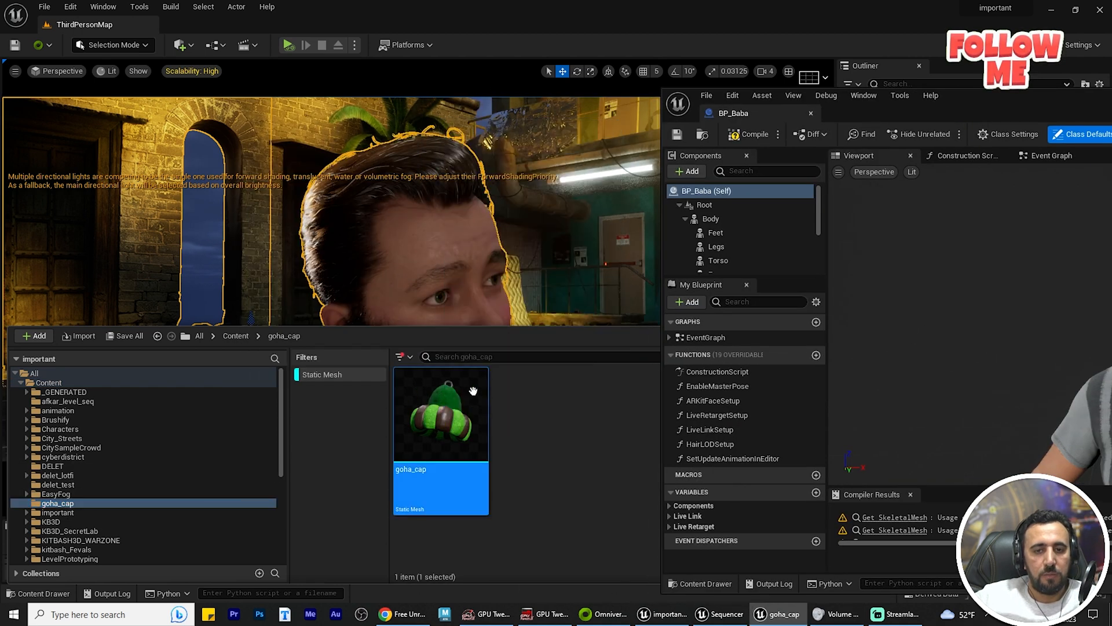
double_click(440, 413)
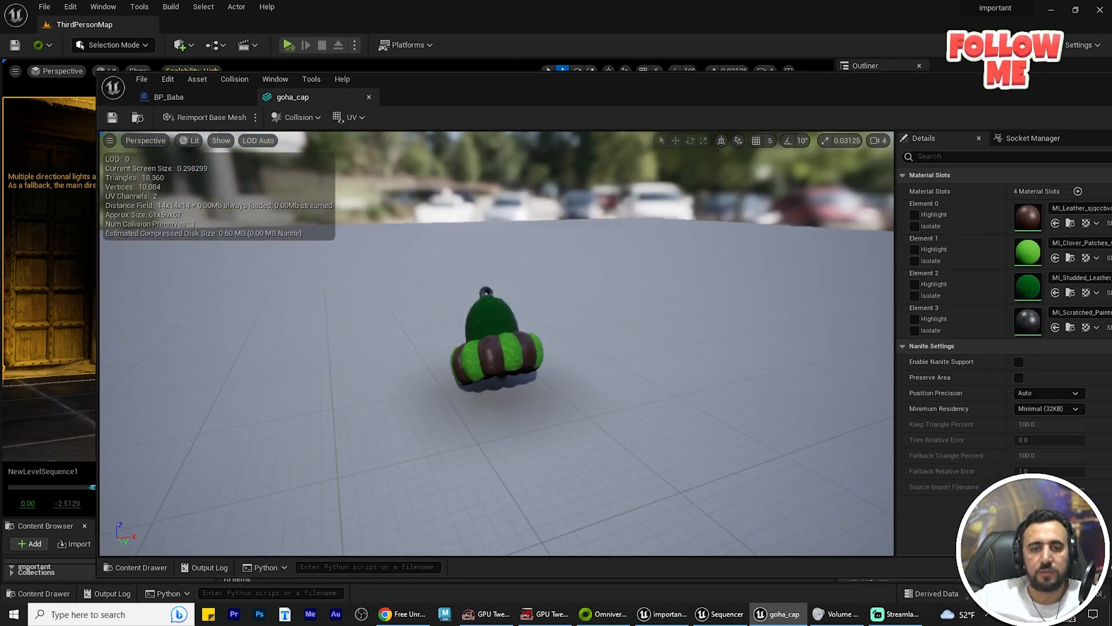
click(169, 96)
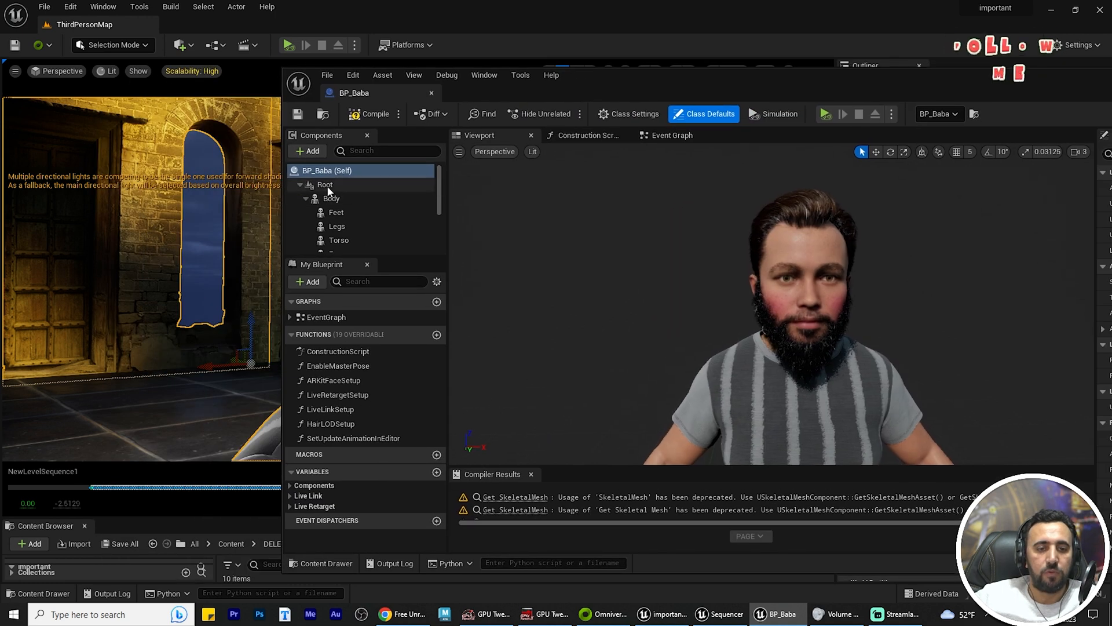
click(306, 151)
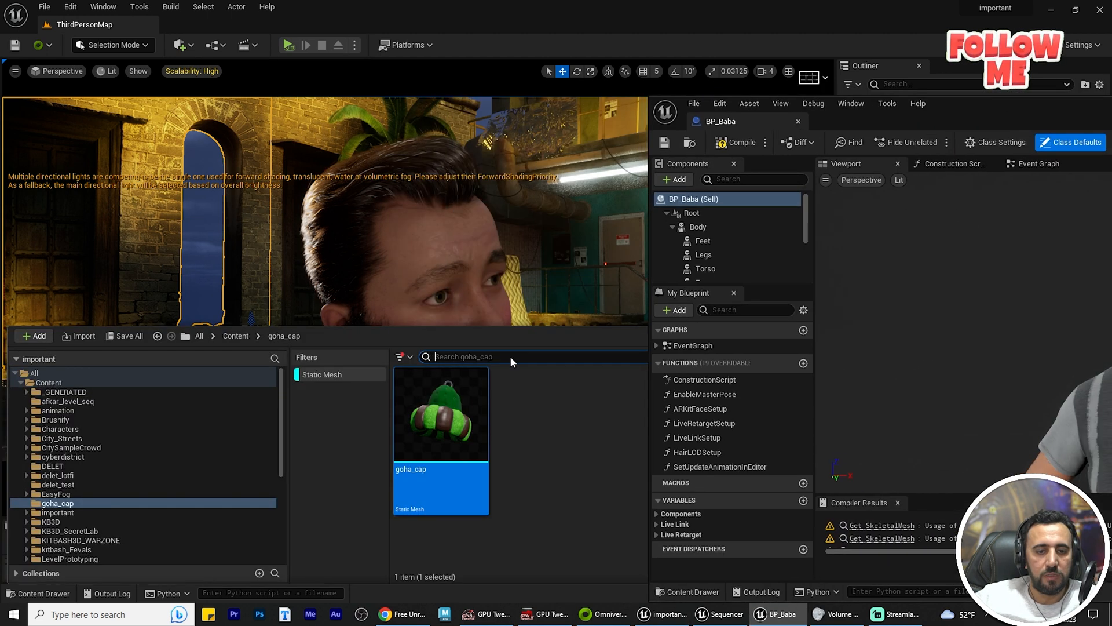
click(672, 179)
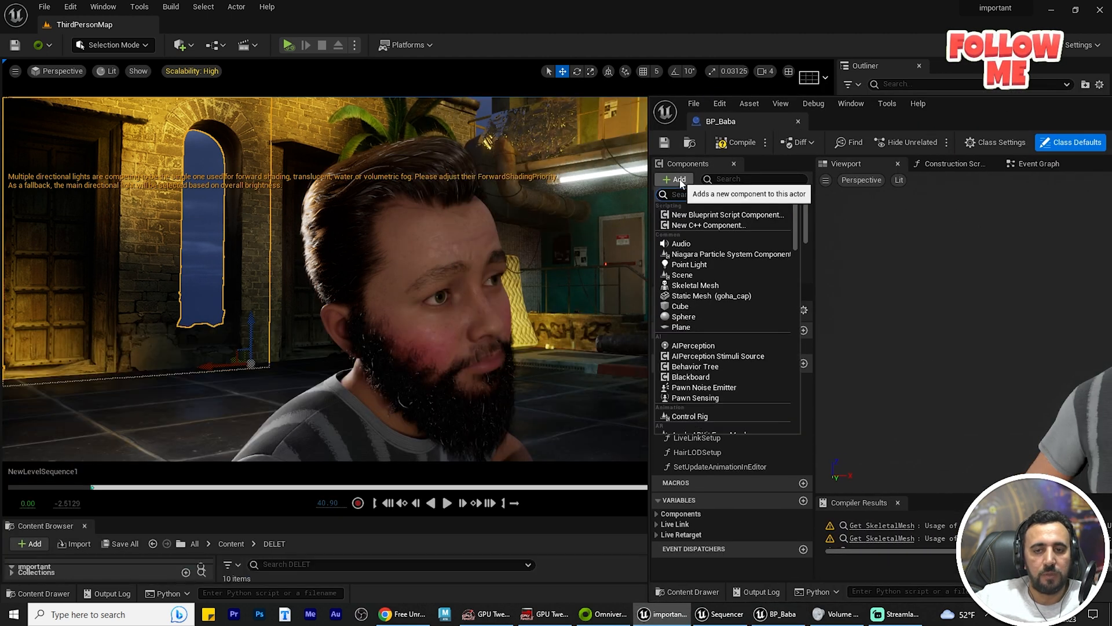
mouse_move(718, 356)
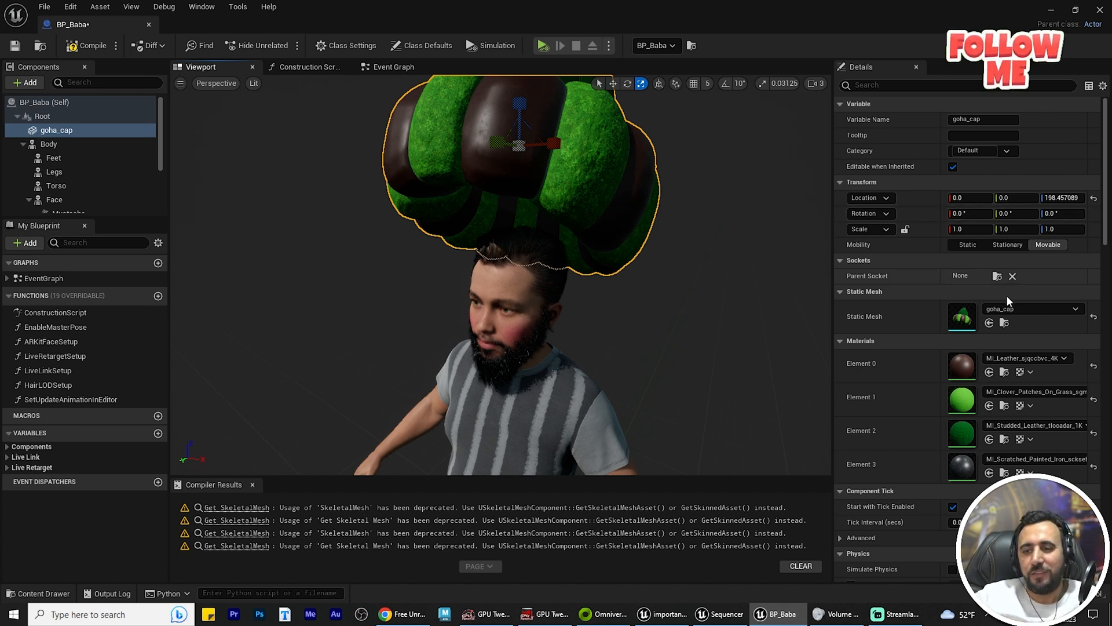
mouse_move(845, 269)
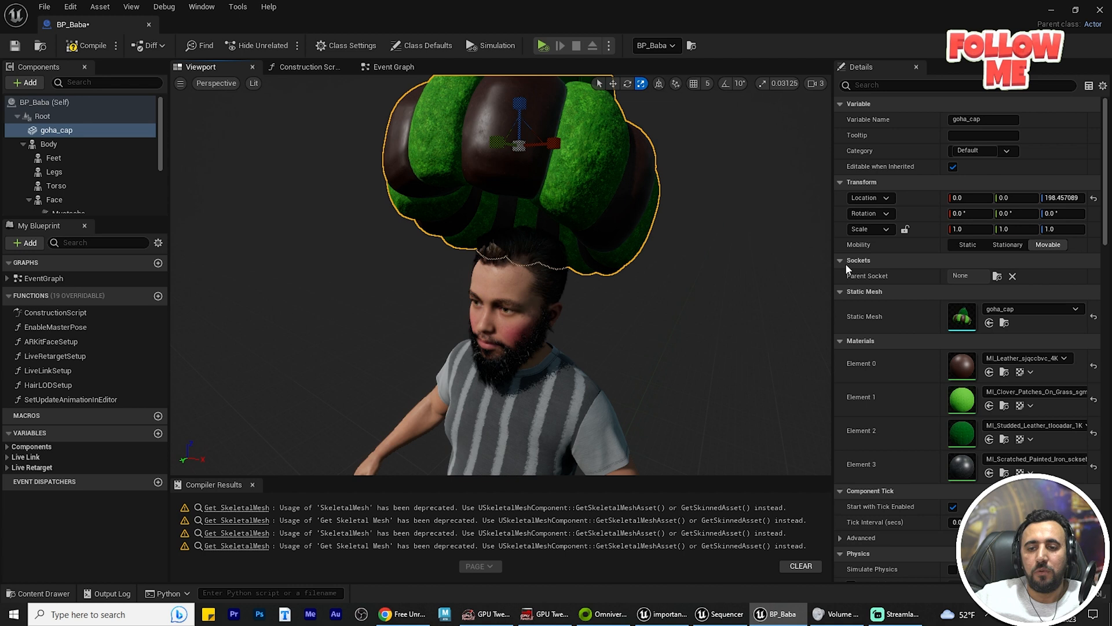
mouse_move(857, 282)
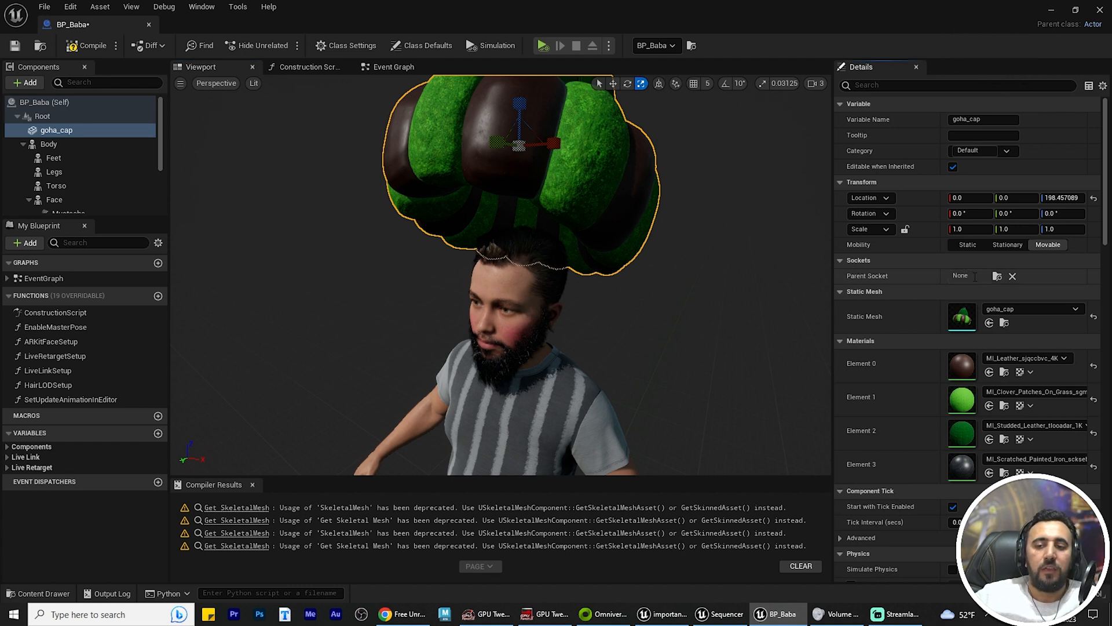
mouse_move(996, 276)
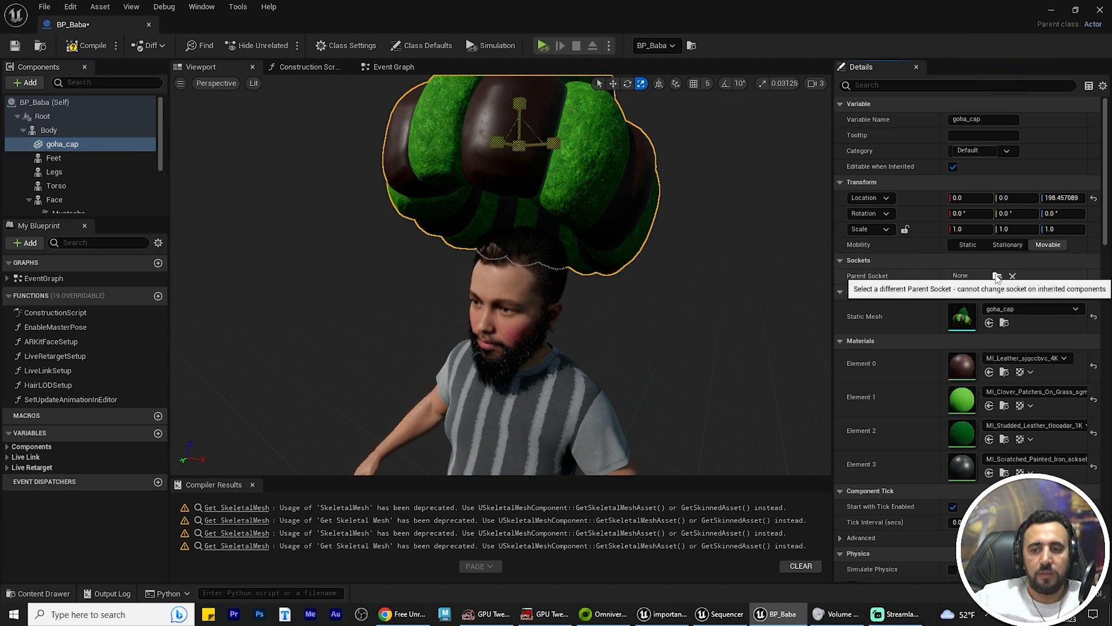
- Set the goha_cap component's parent socket to head_socket
click(996, 275)
text(head)
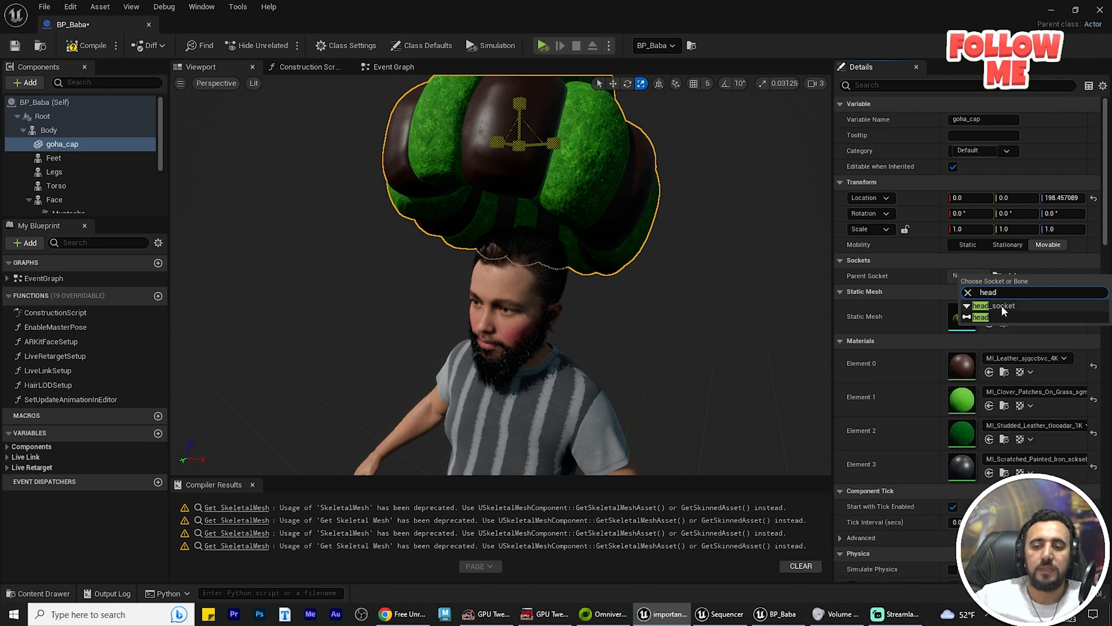
click(993, 305)
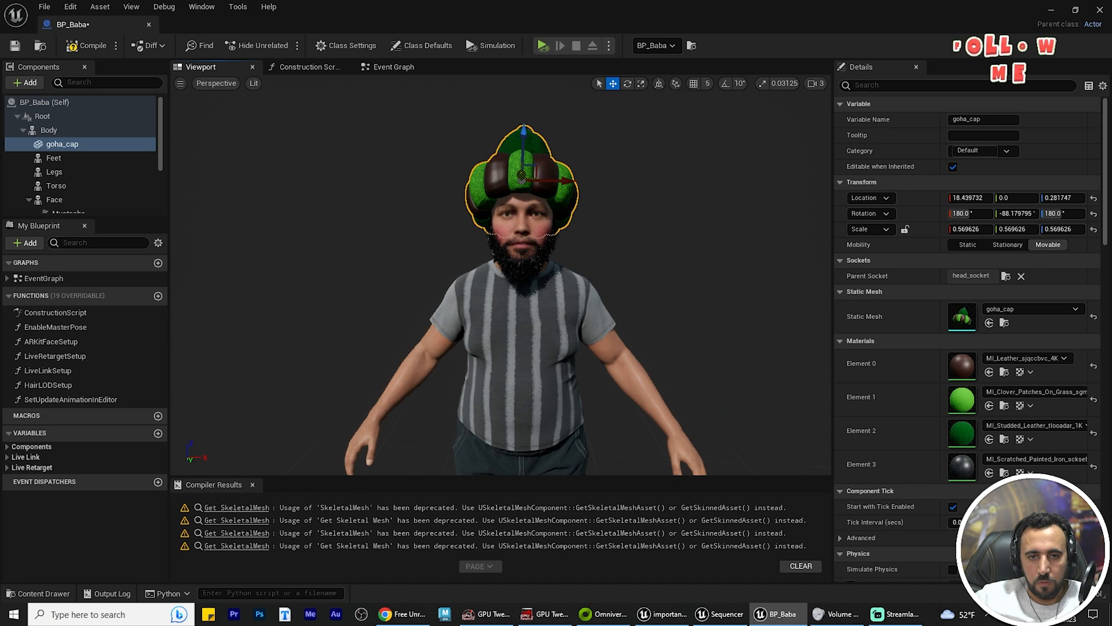
scroll(up, 3)
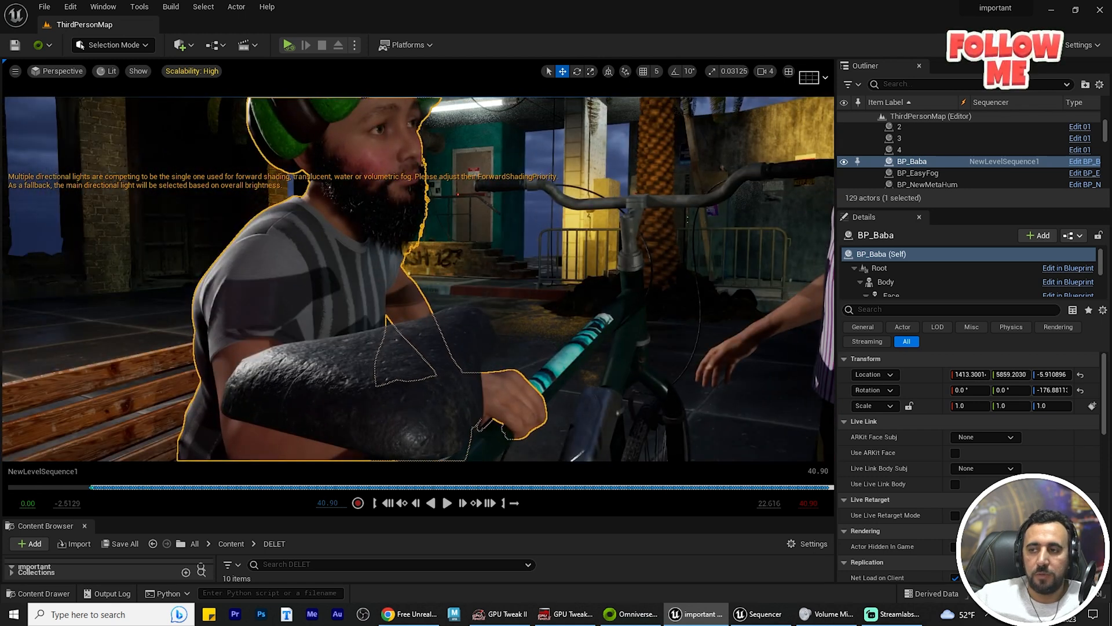
- Open NewLevelSequence1, collapse BP_Baba, select SM_Cube2, play it, and close Sequencer
click(759, 614)
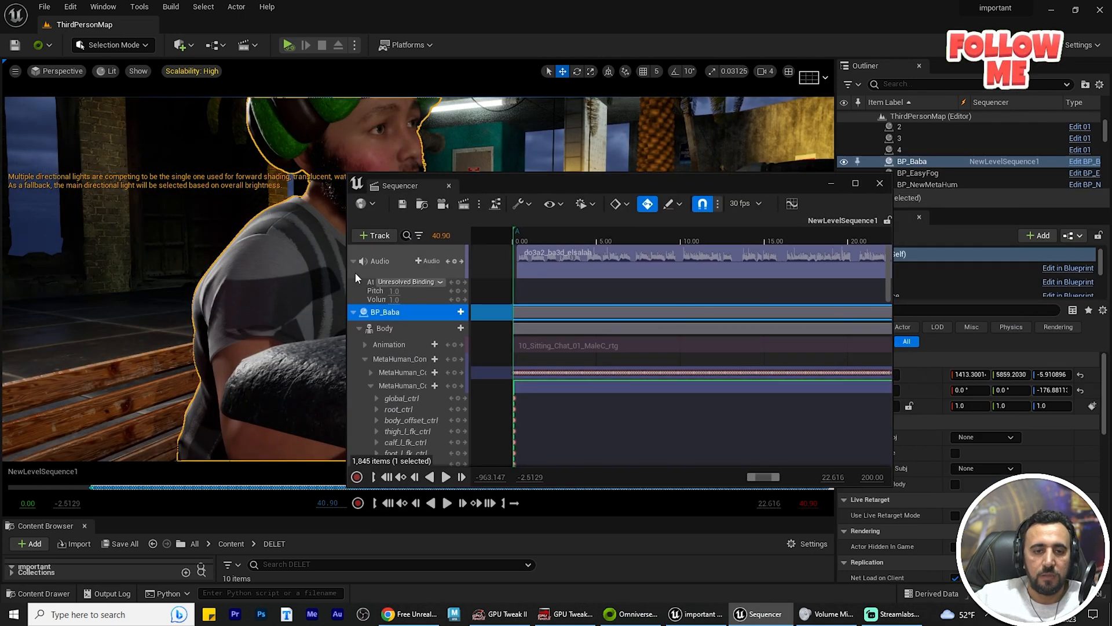
click(353, 312)
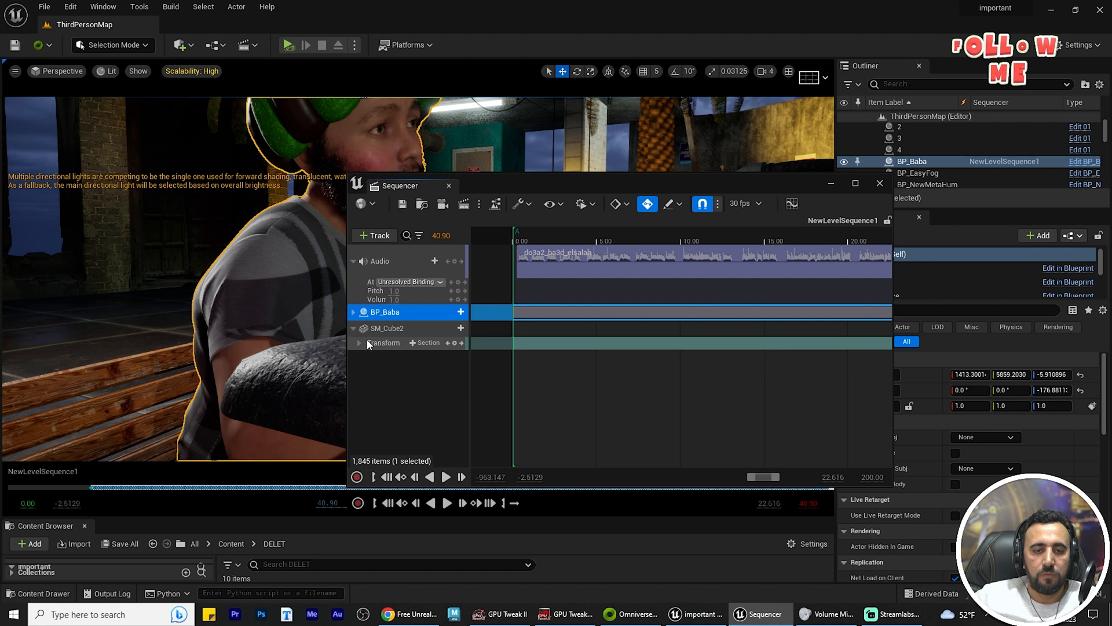
click(387, 328)
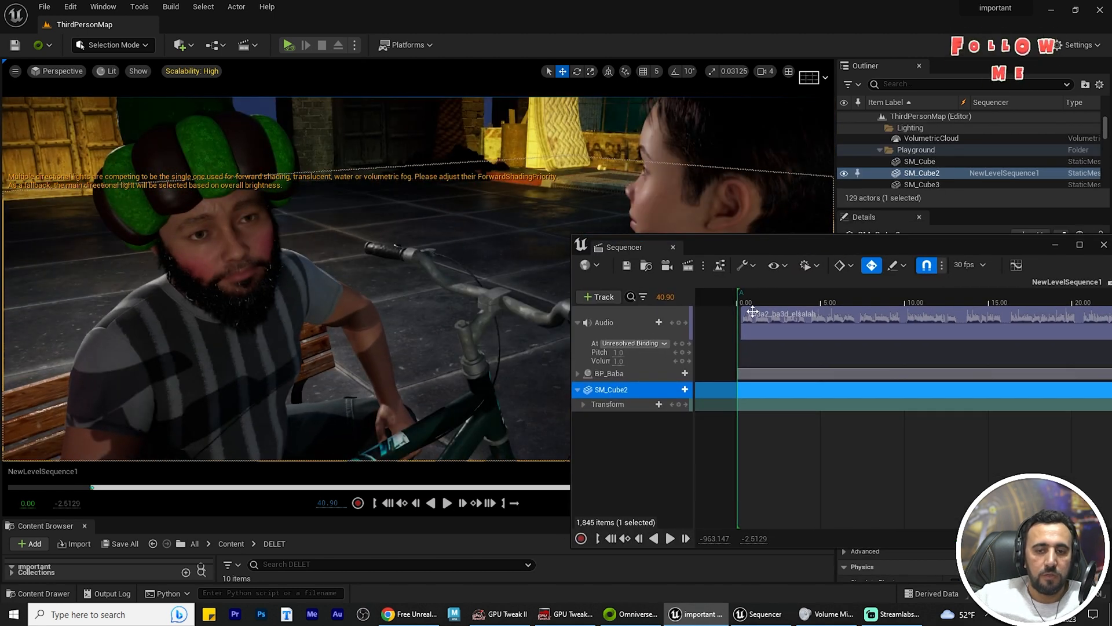
click(446, 503)
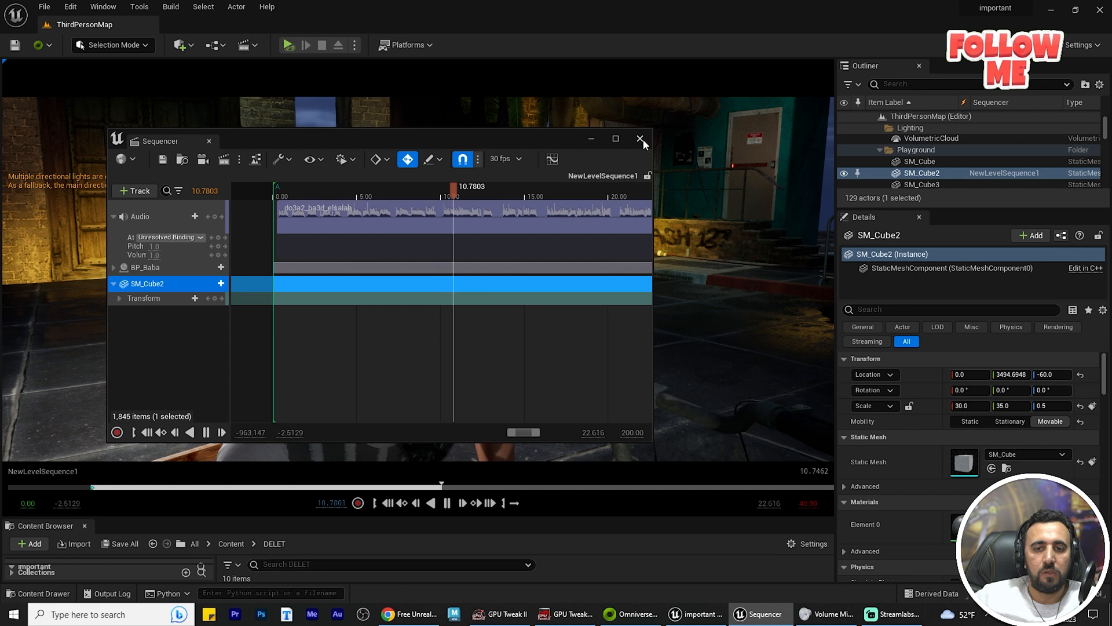
click(640, 138)
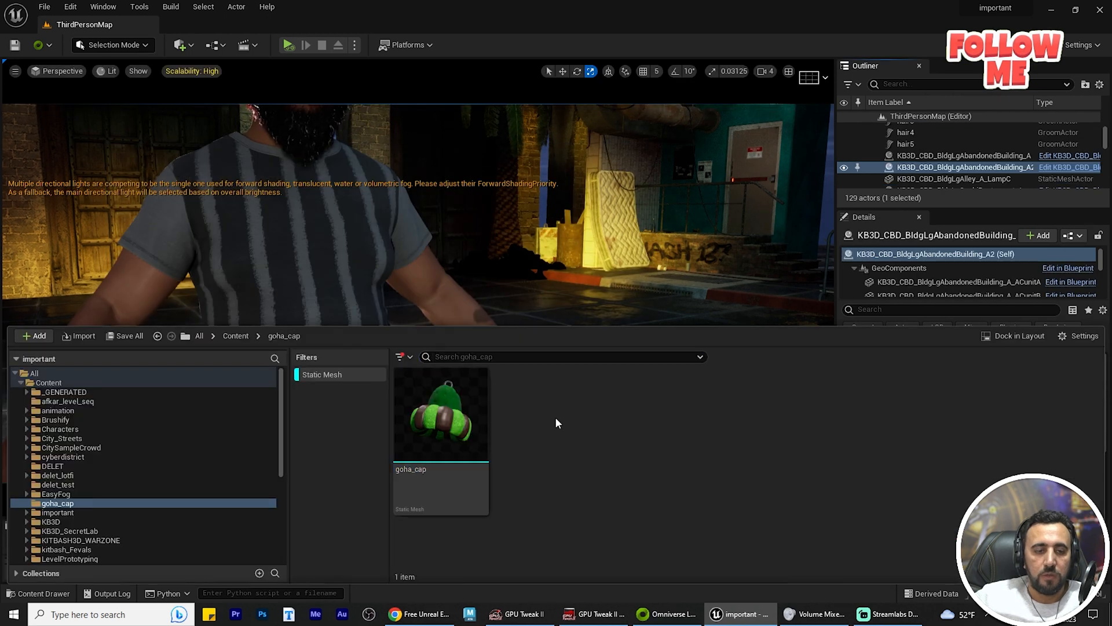
- Create a Cinematics > Level Sequence named NewLevelSequence2 in DELET and open it
click(59, 475)
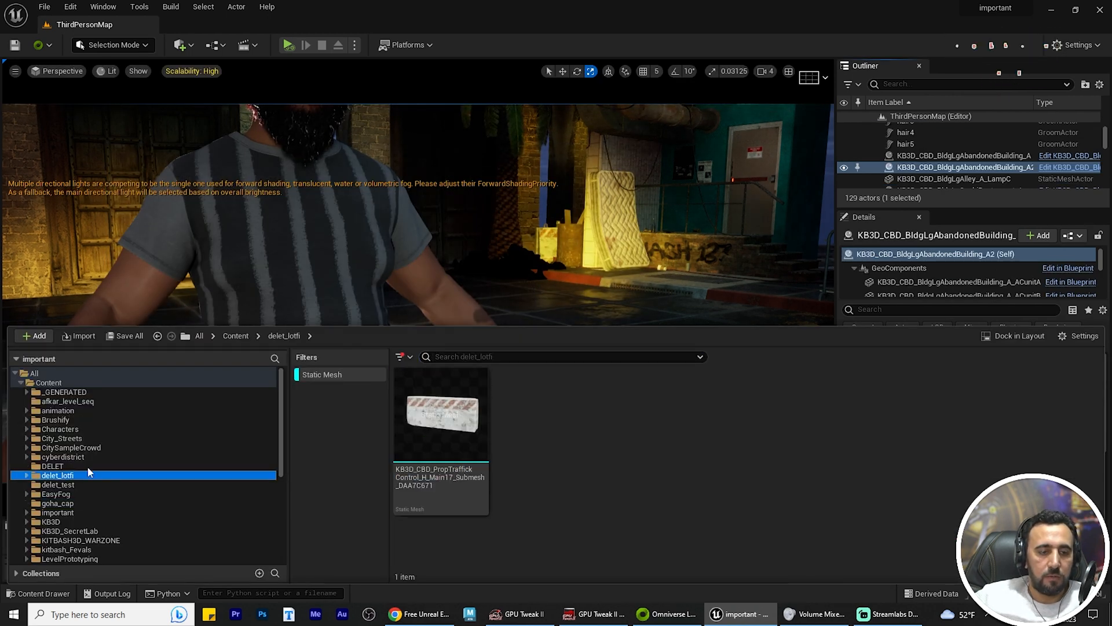
right_click(52, 466)
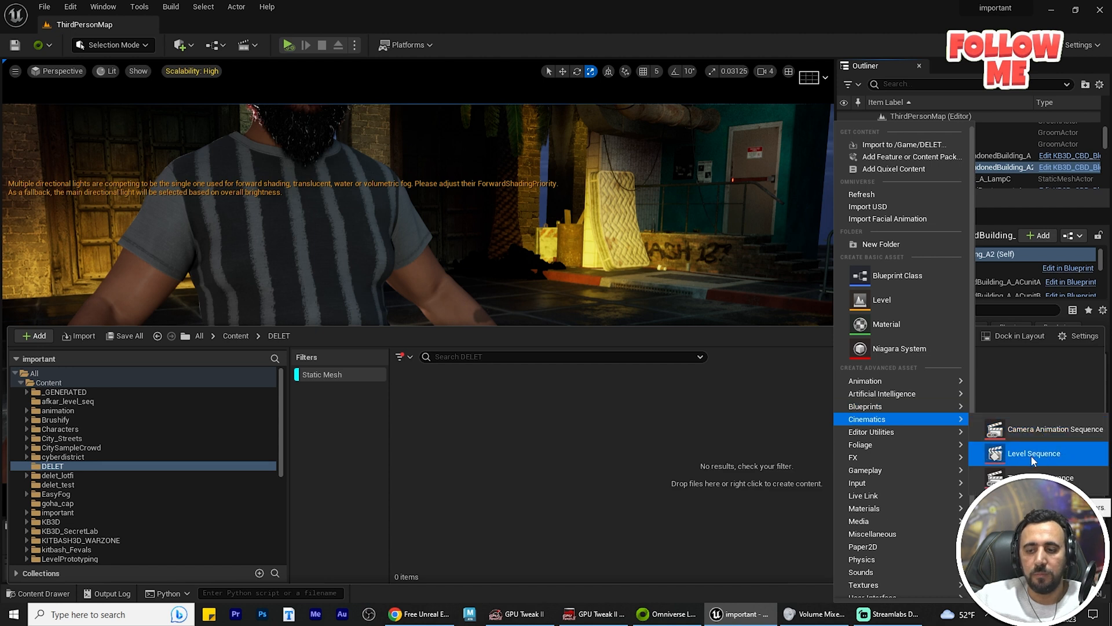
click(1034, 453)
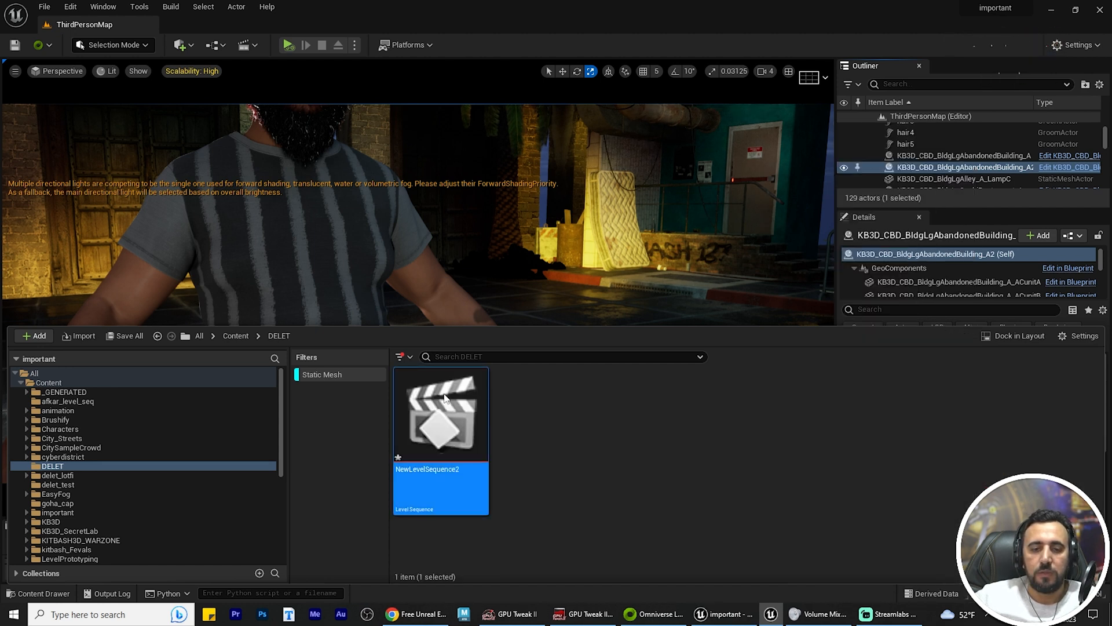
double_click(440, 413)
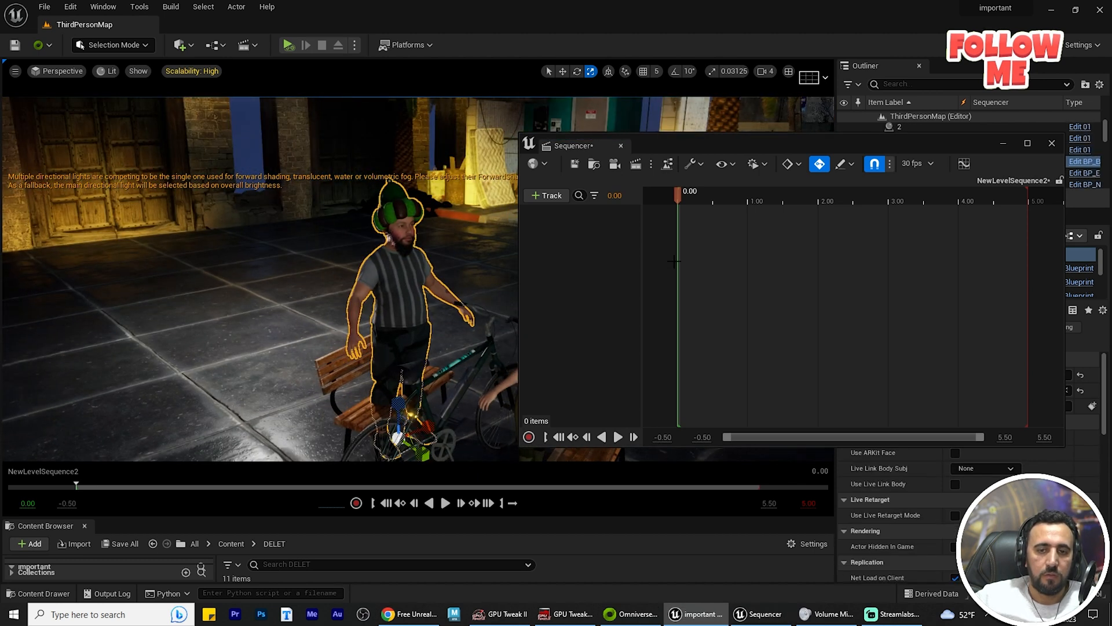
- Add BP_Baba to the sequence and delete its Body and Face Control Rig tracks
click(550, 196)
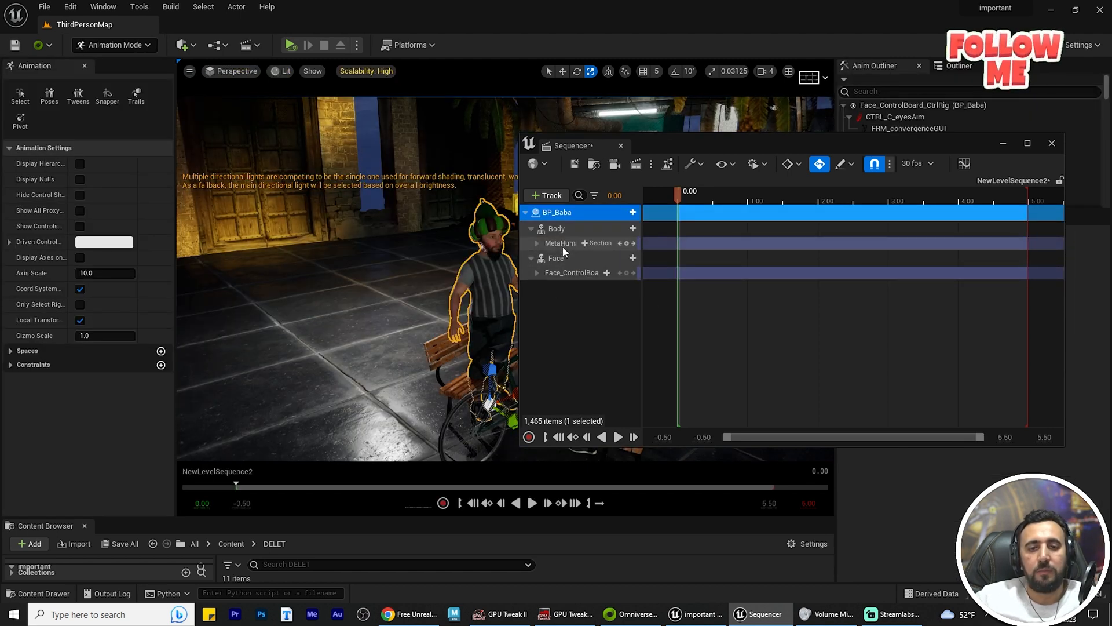
click(572, 272)
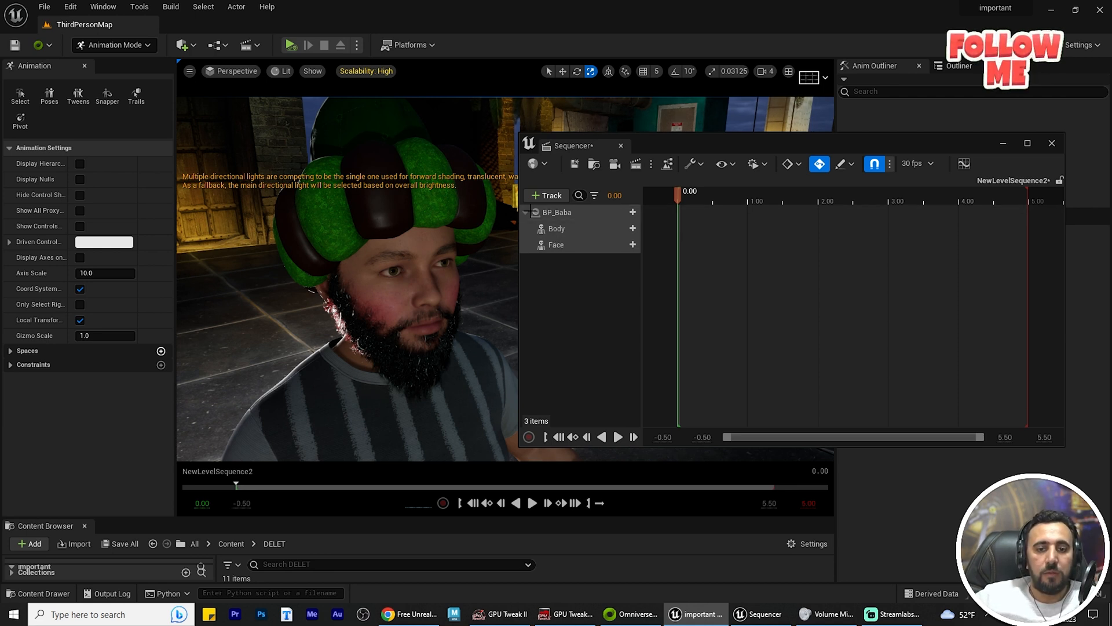
click(626, 227)
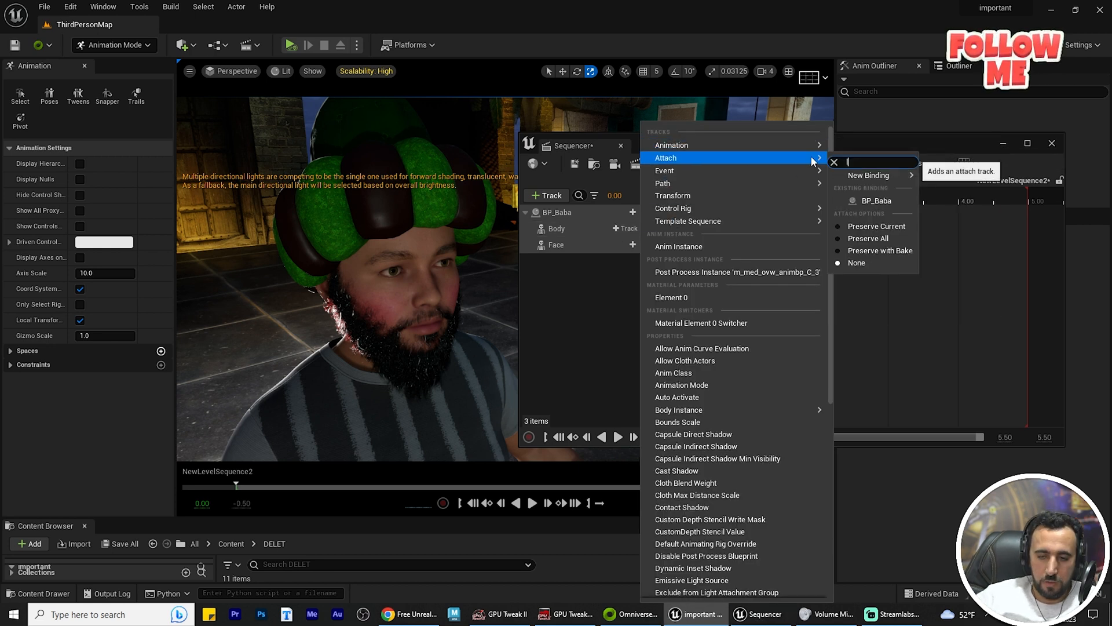
- Search 'walk' and add 07_AA_Paired_Walk_Chat_type04_Male_rtg to BP_Baba's Body animation track
text(wa)
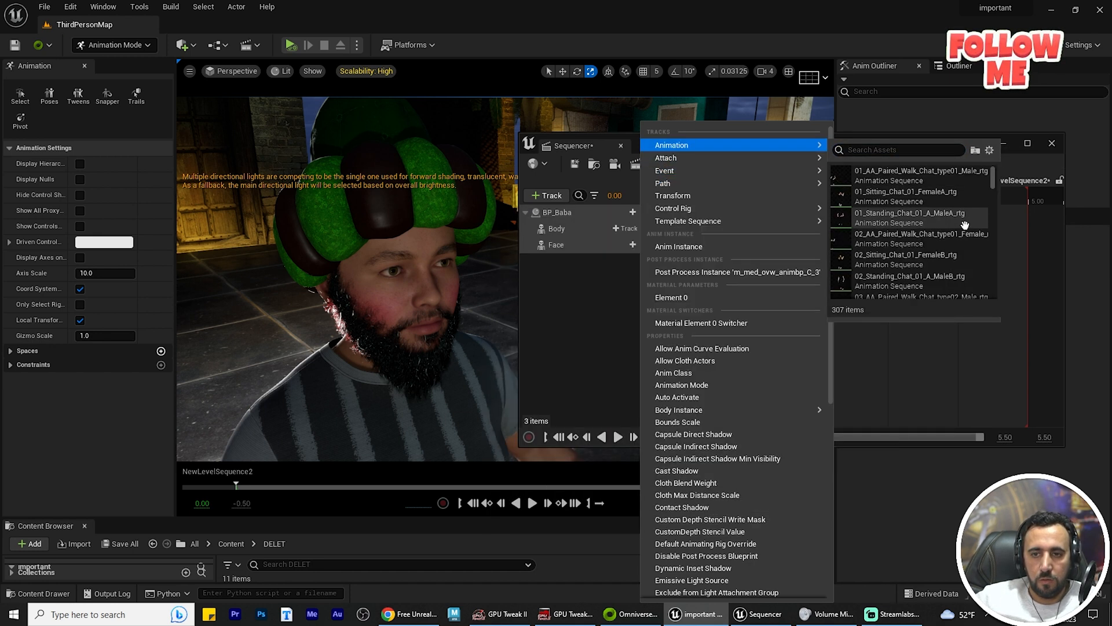
text(w)
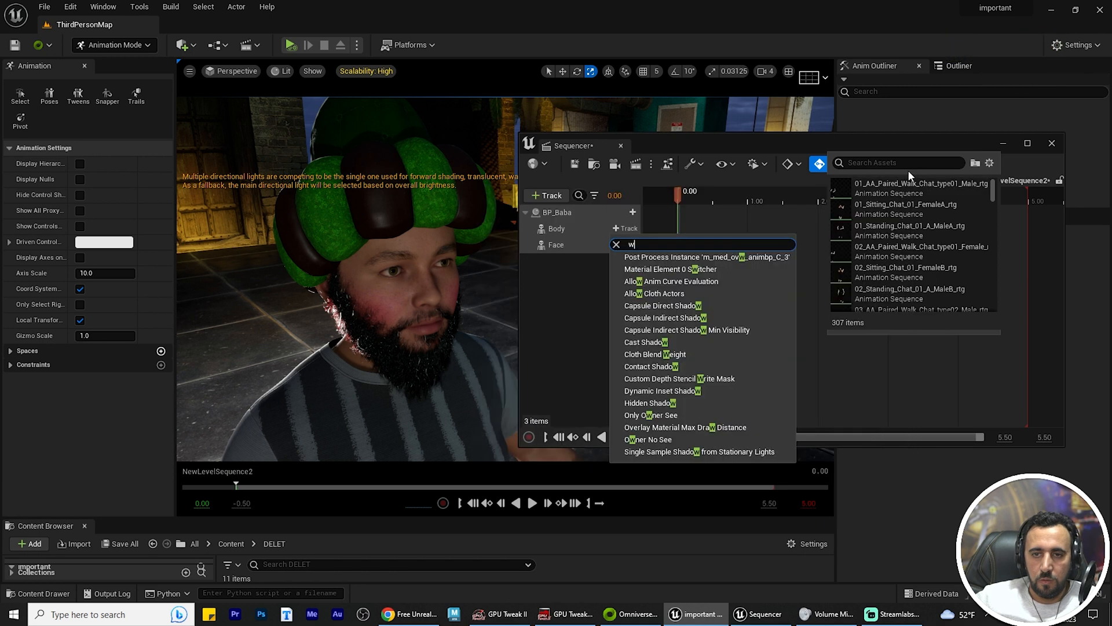
text(a)
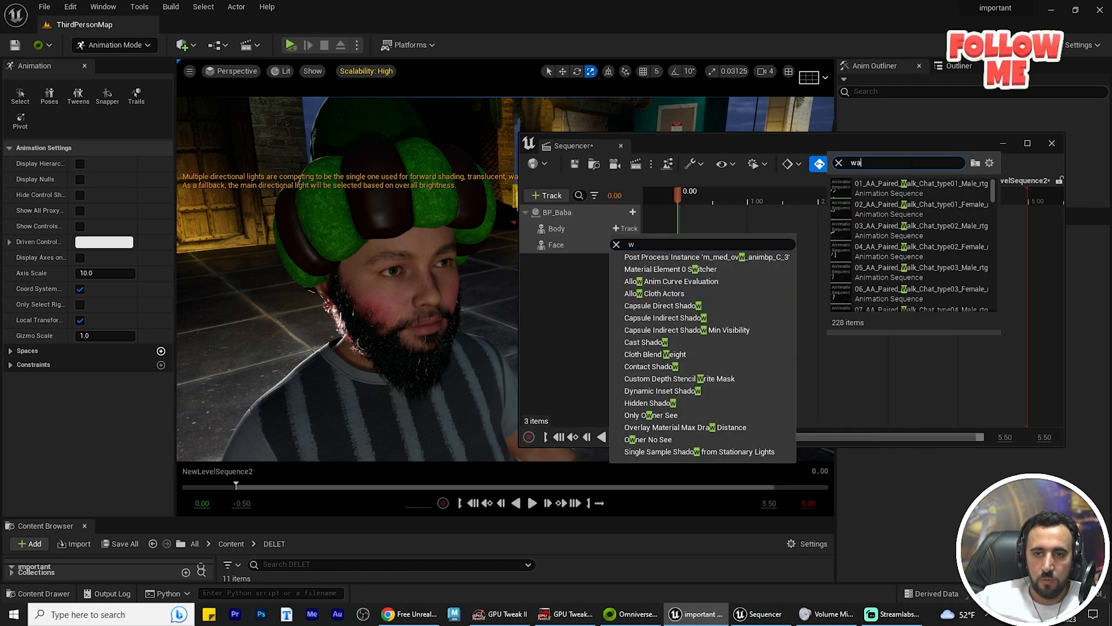
text(lk)
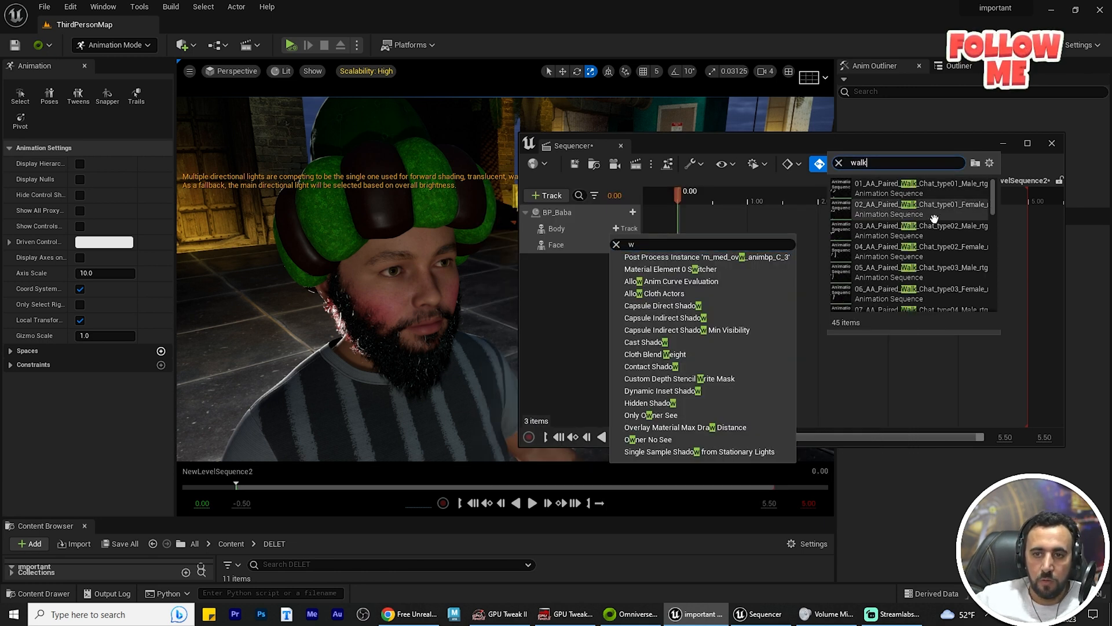
scroll(down, 3)
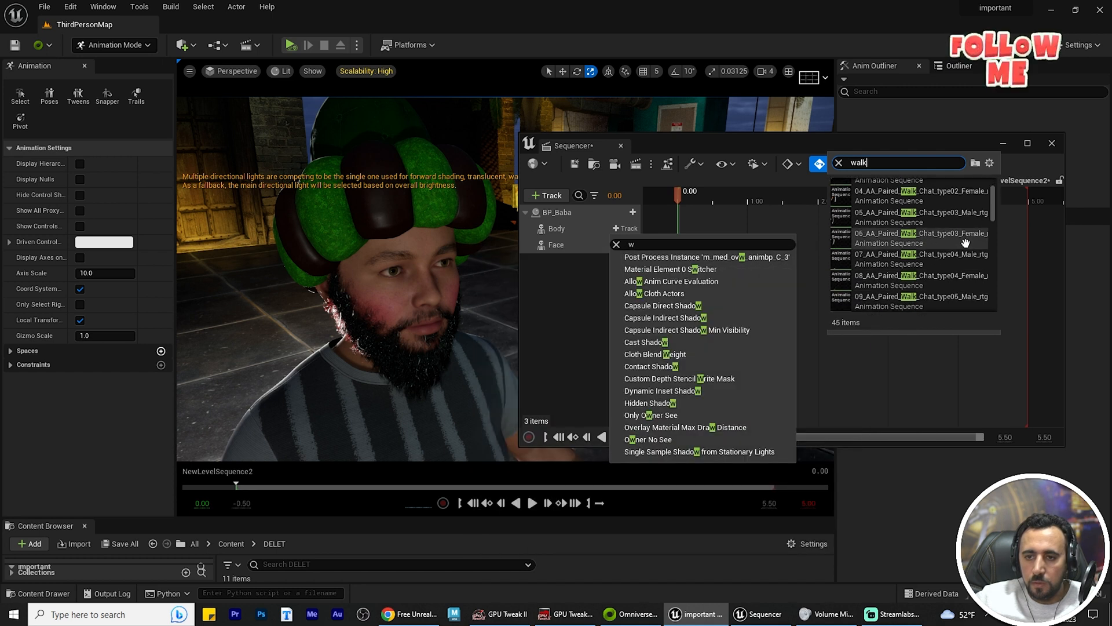
mouse_move(923, 256)
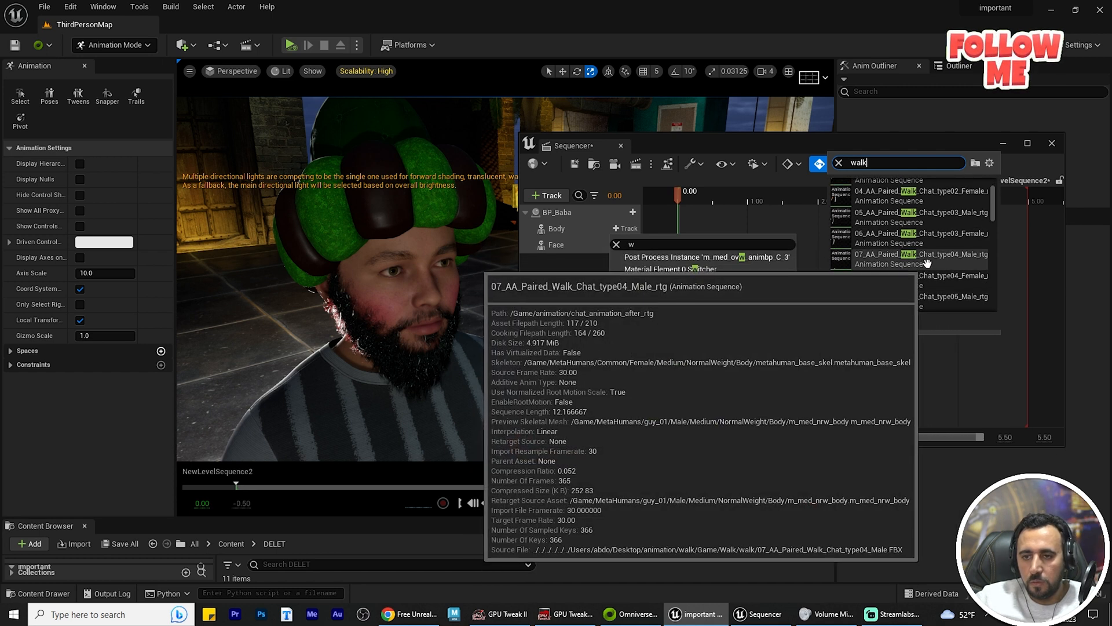
click(920, 243)
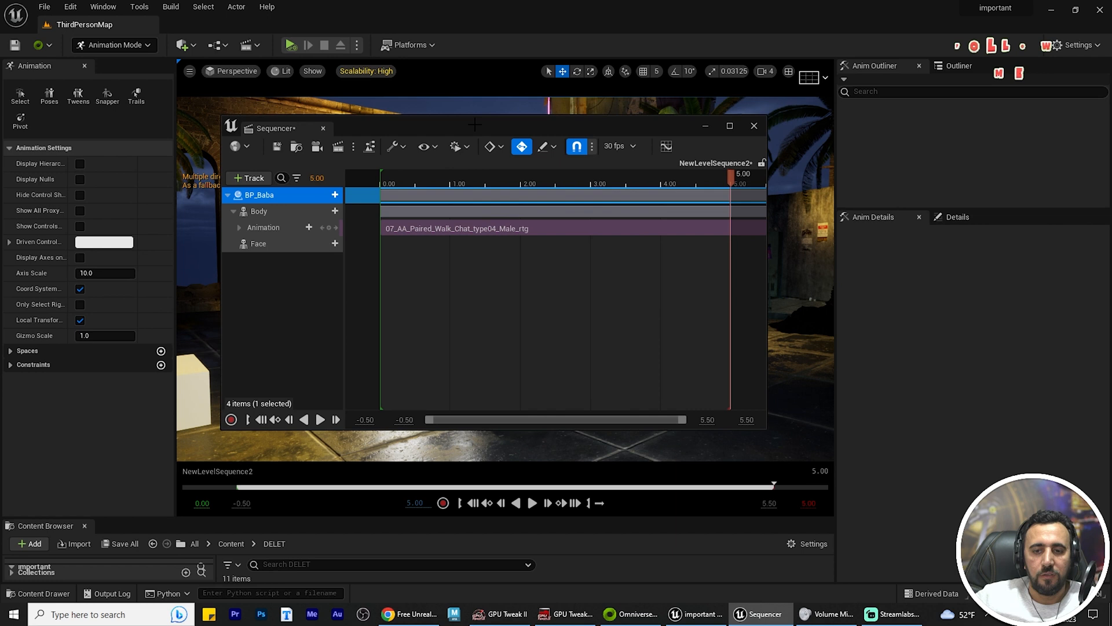
mouse_move(708, 419)
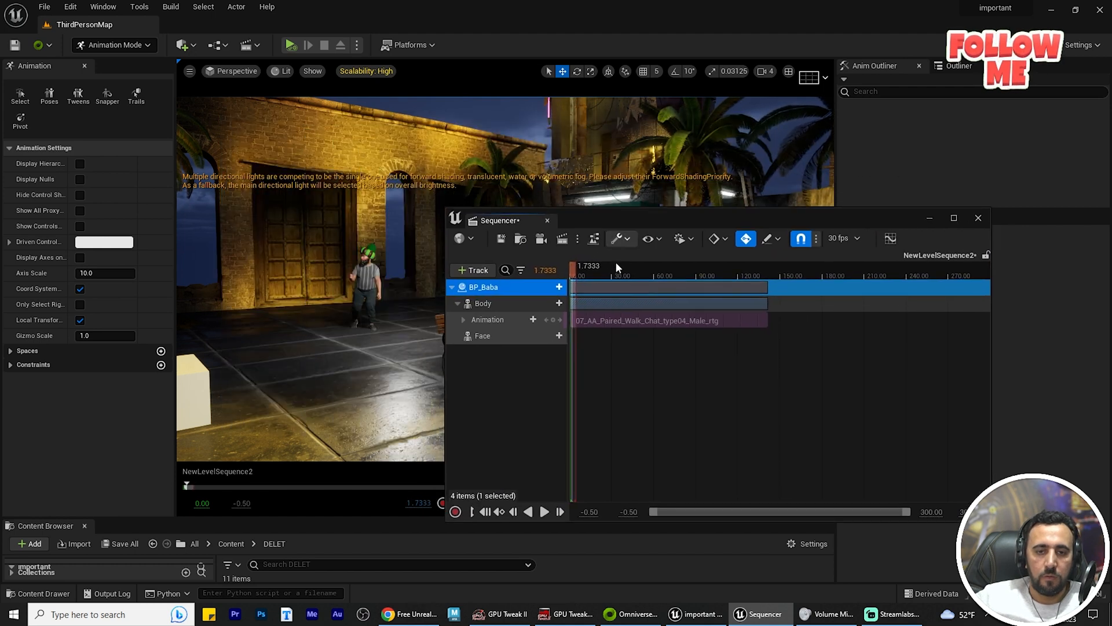
- Scrub and play NewLevelSequence2, then rewind and replay Baba's walk in the cap
click(544, 512)
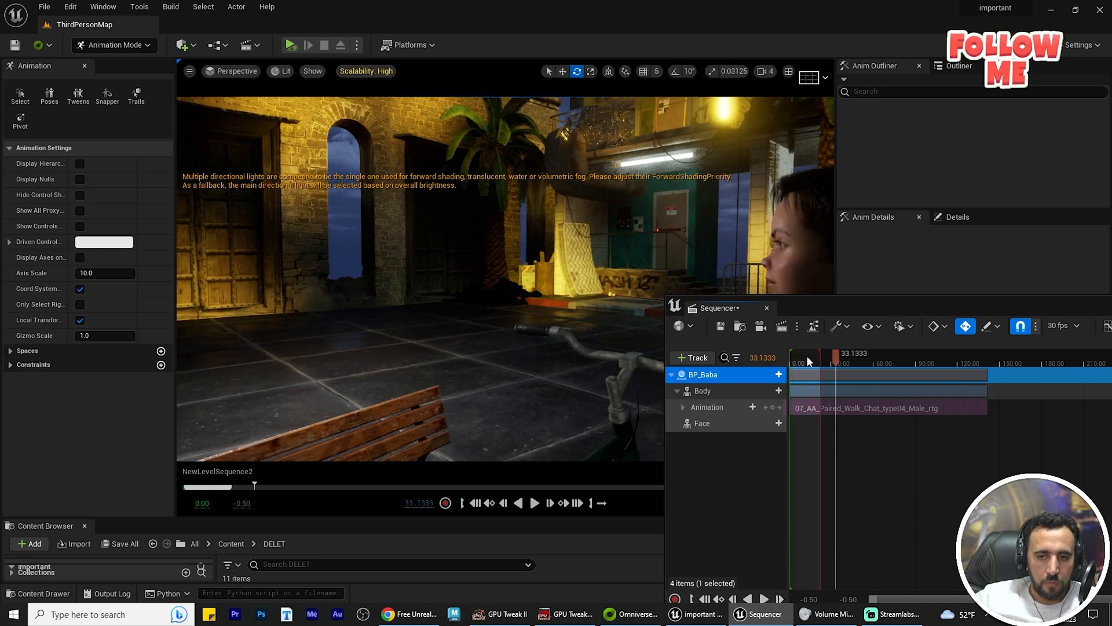
click(534, 502)
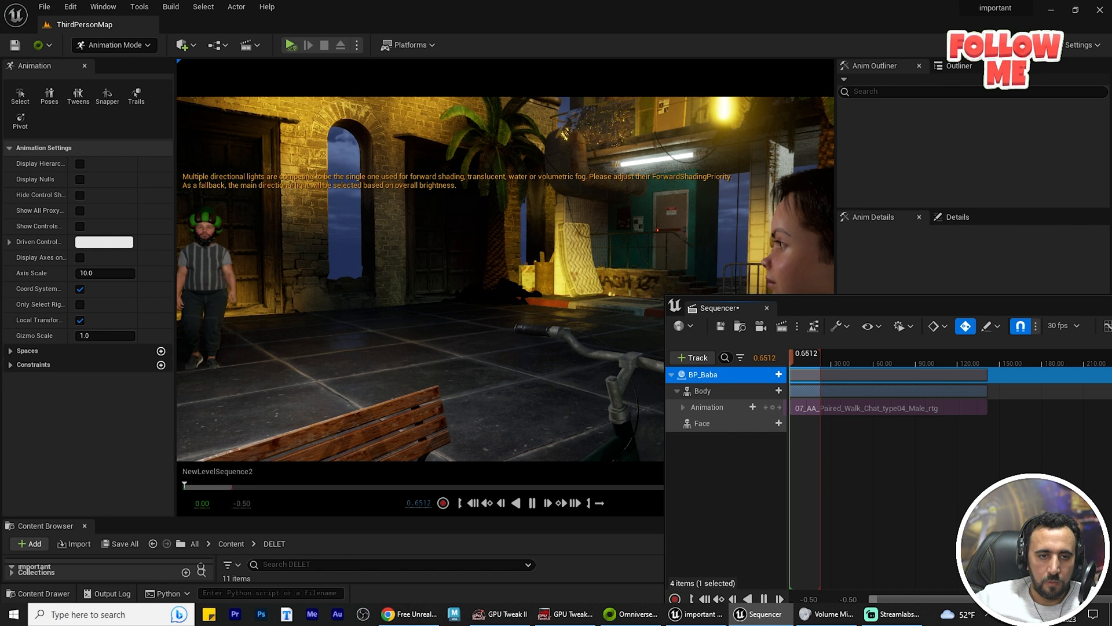
click(531, 502)
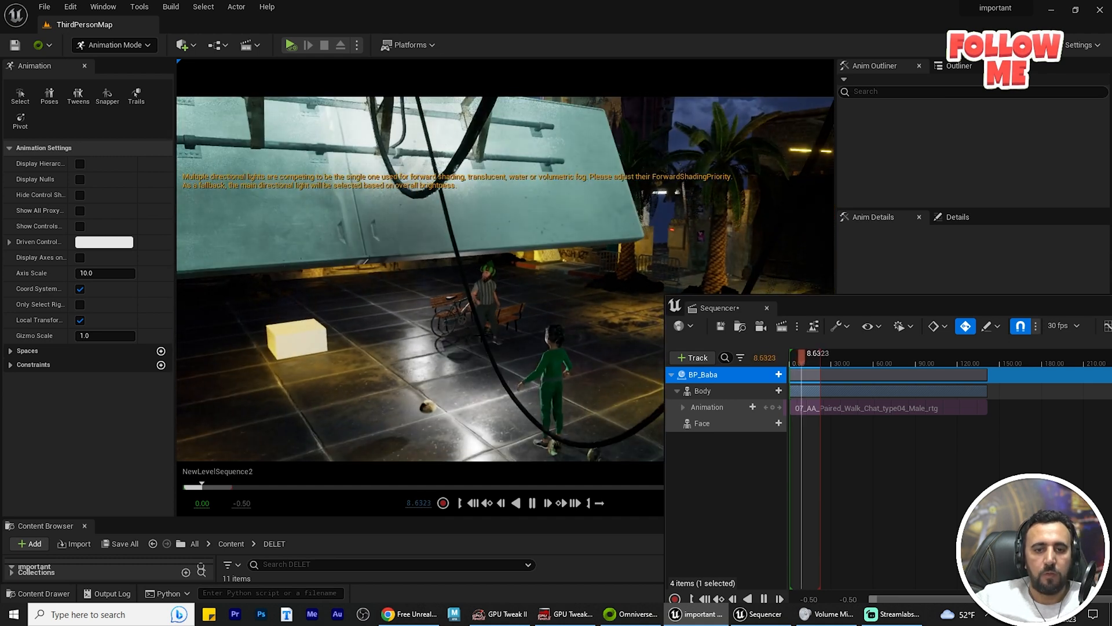
click(530, 503)
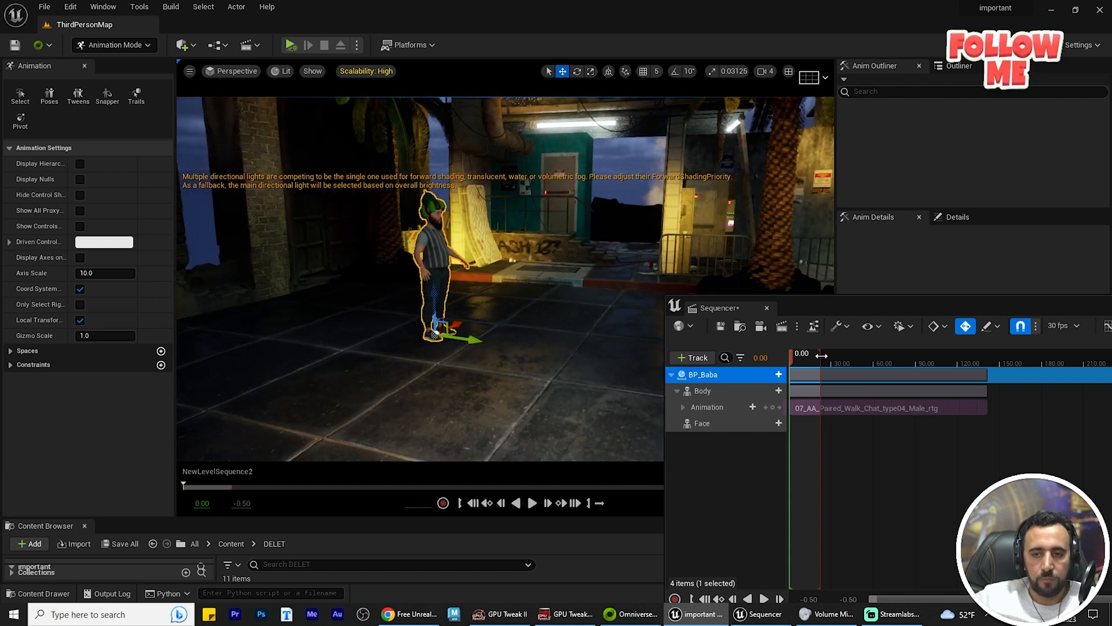
click(532, 503)
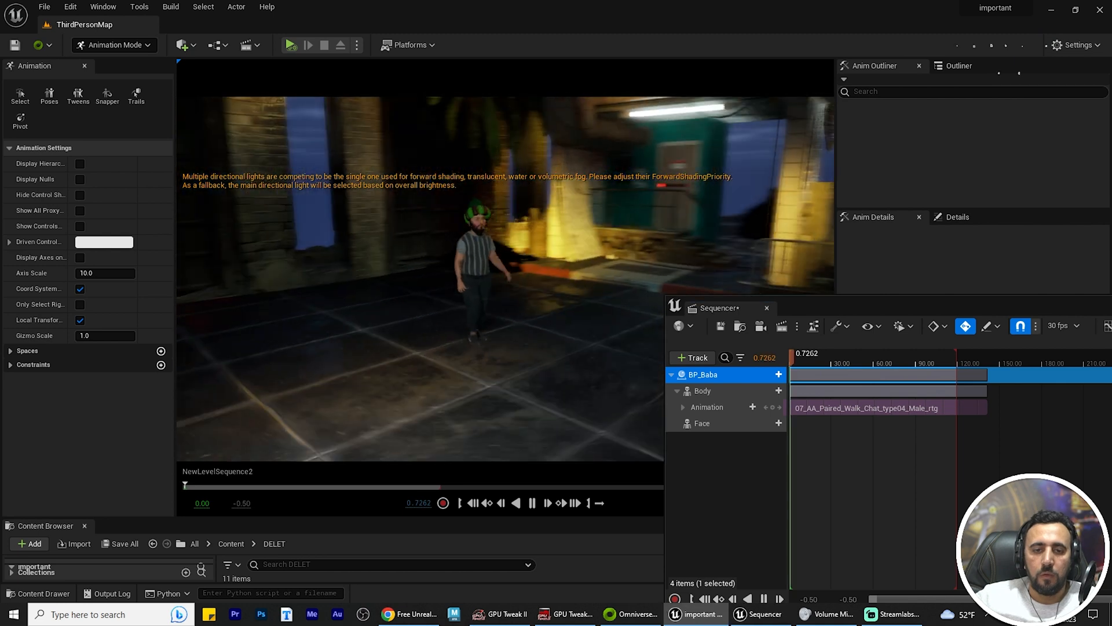